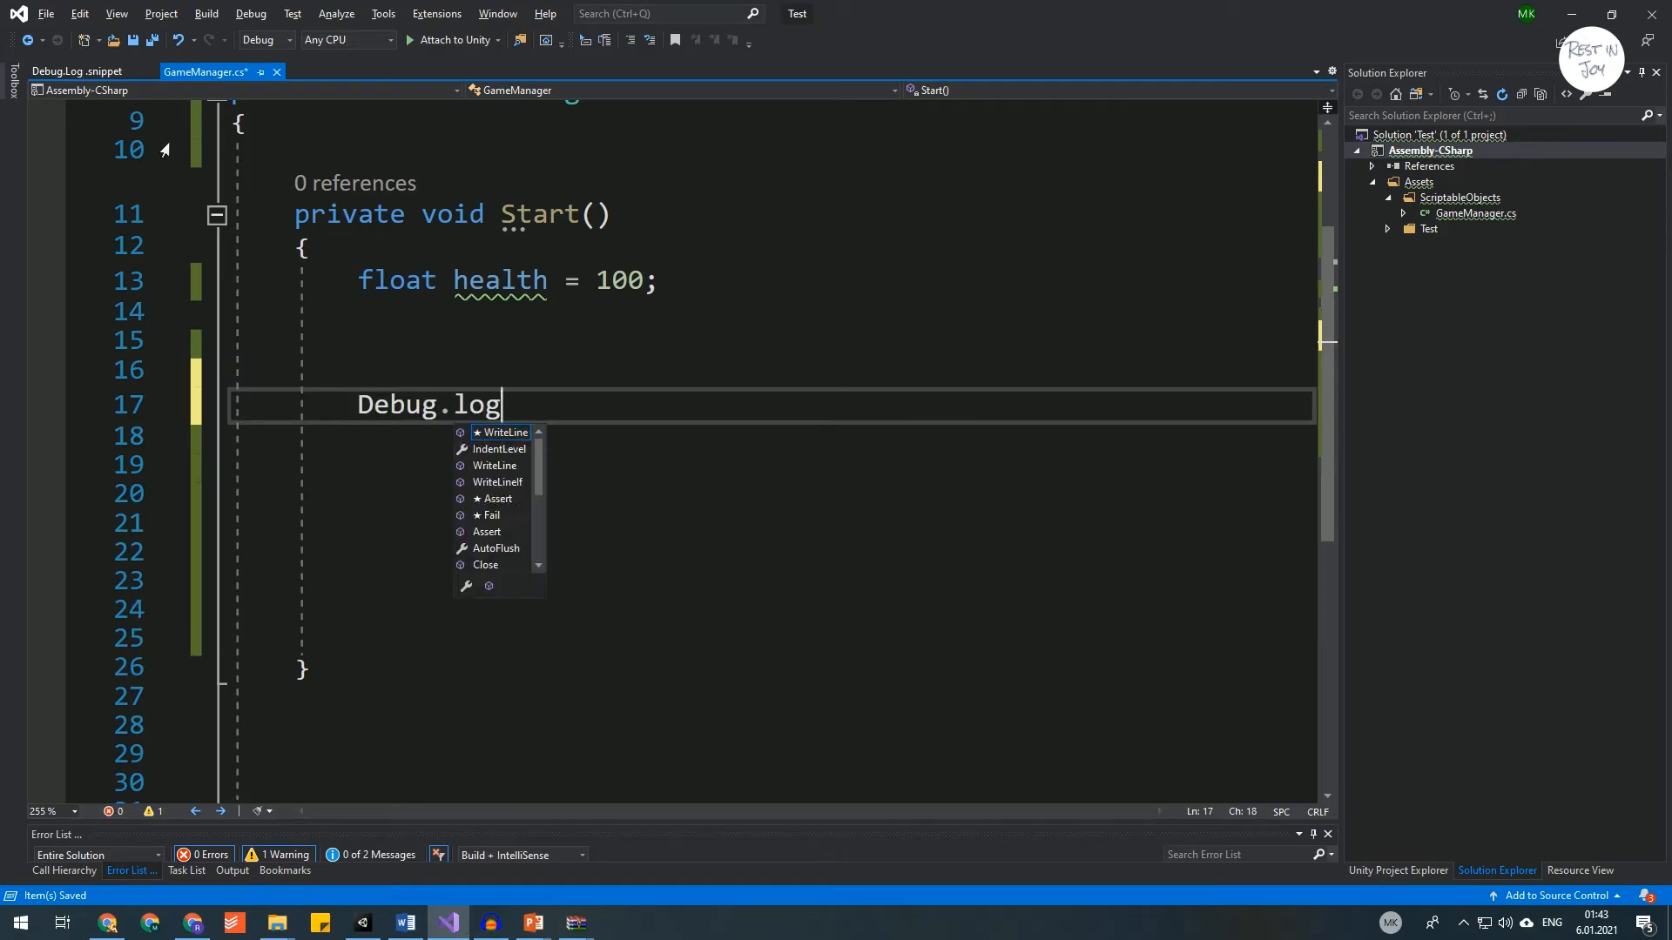
In Start(), type the message "this is f*** annoying!!!" into a Debug.Log call.
{"action": "type", "text": "(\"this is f***\")"}
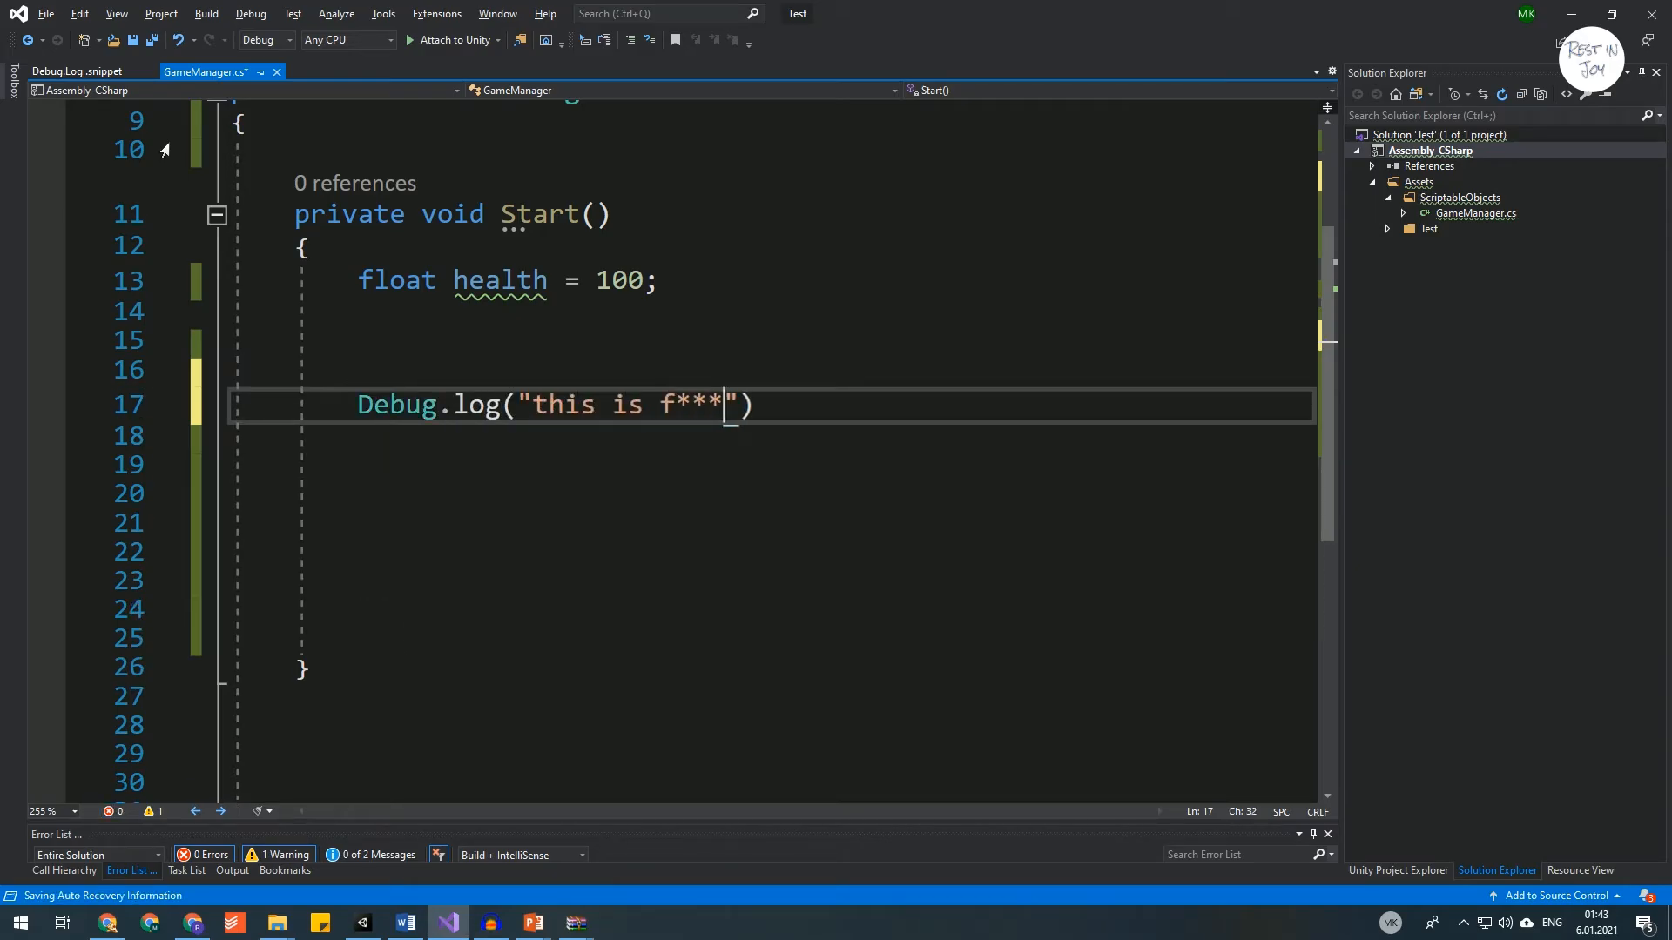
{"action": "type", "text": "** annoying!!!"}
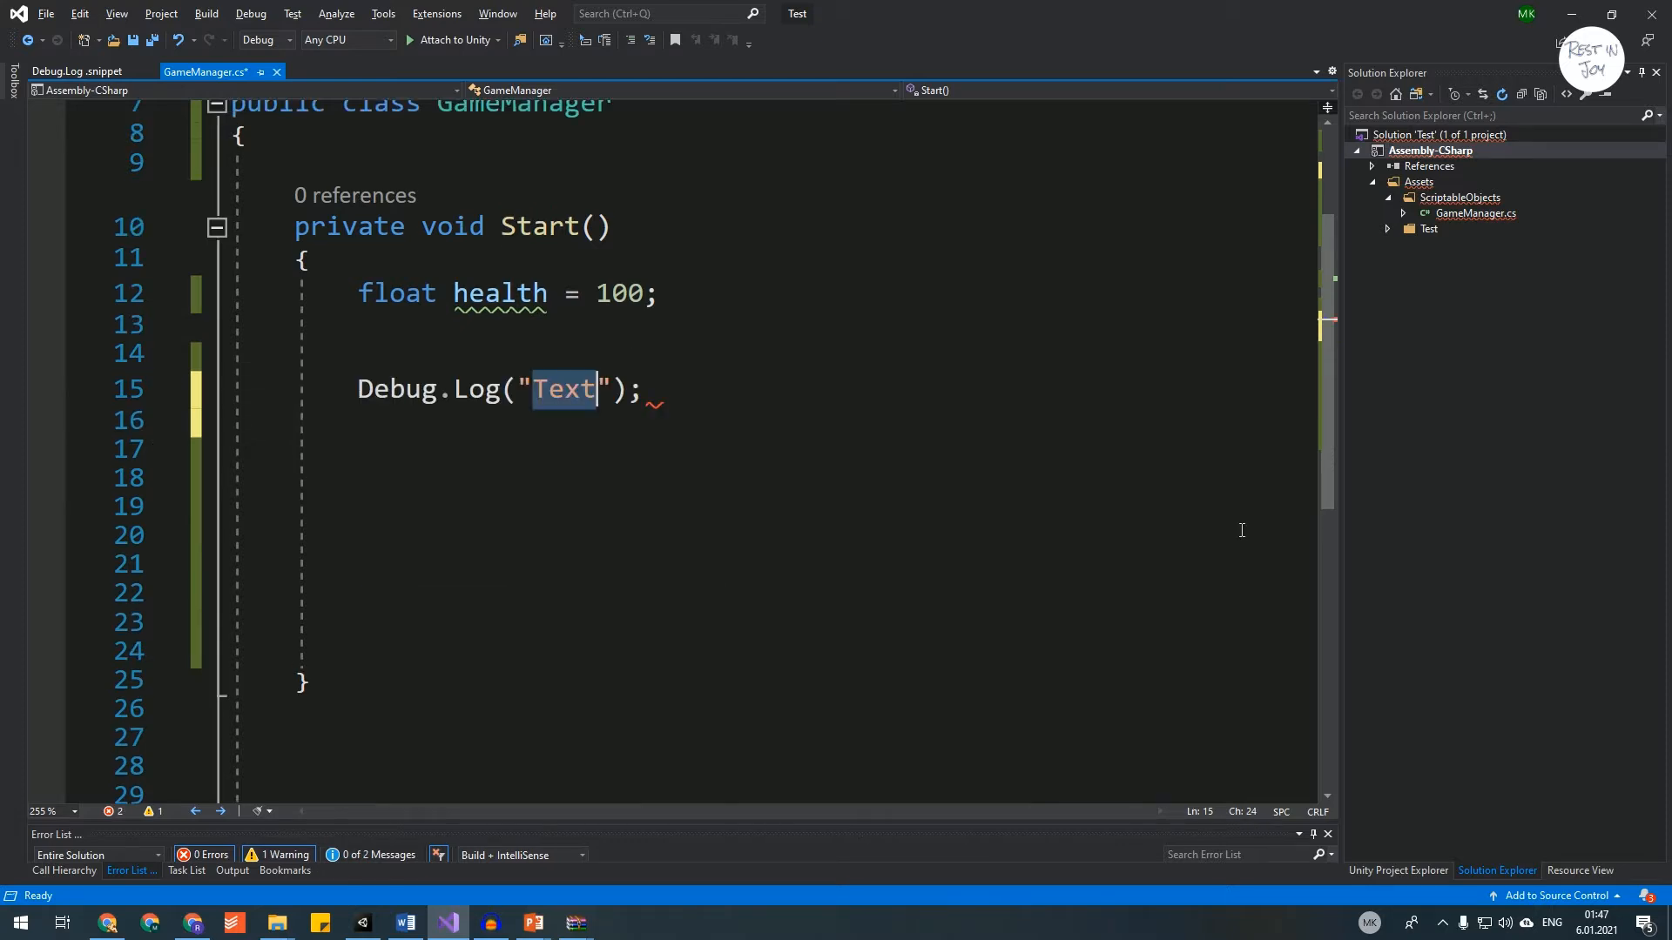
Use the dl snippets to add Debug.Log, LogWarning, LogError and an interpolated 'Health is {health}' log.
{"action": "type", "text": "Thank you res"}
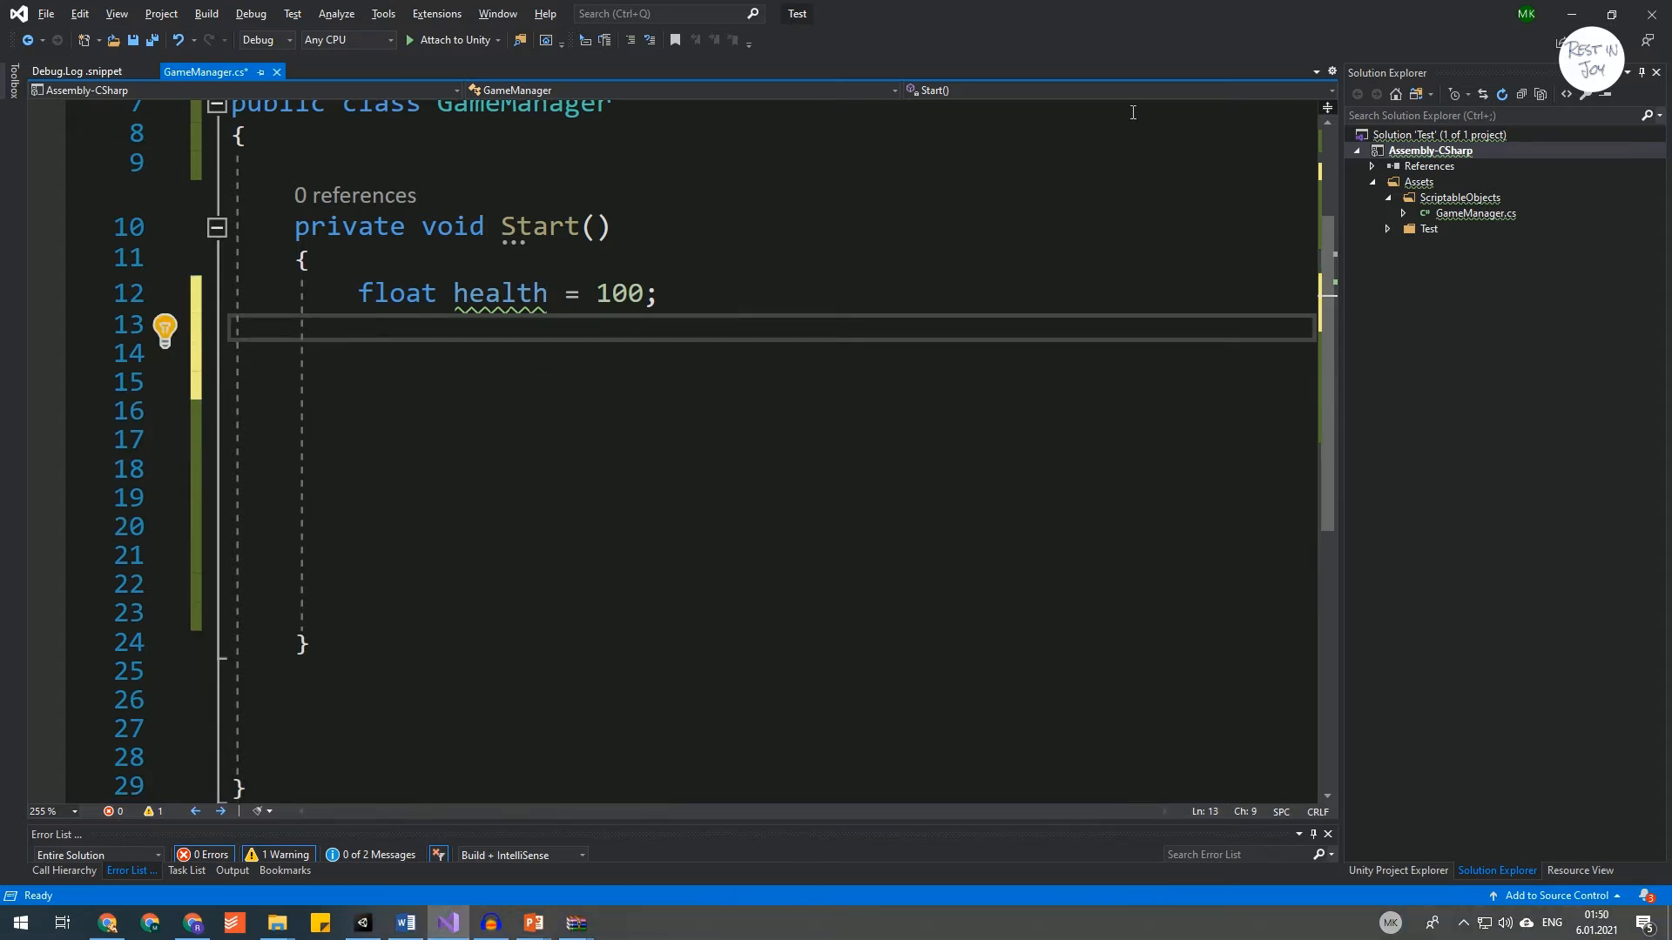
{"action": "type", "text": "dl"}
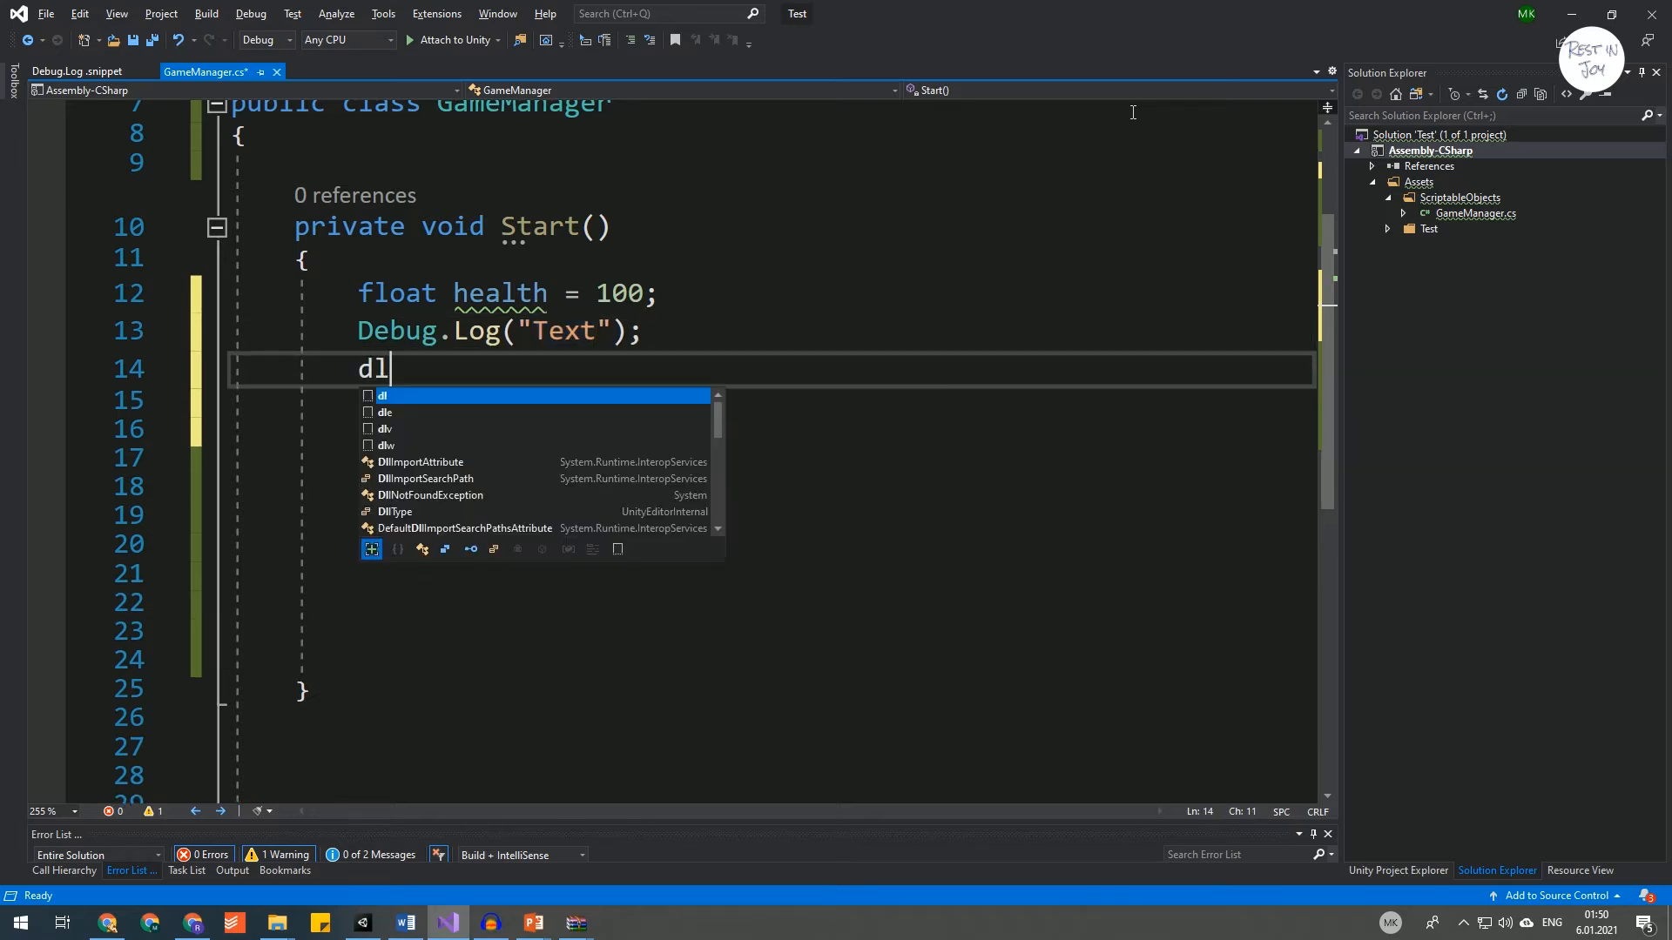
{"action": "type", "text": "Debug.LogWarning(\"Text\");"}
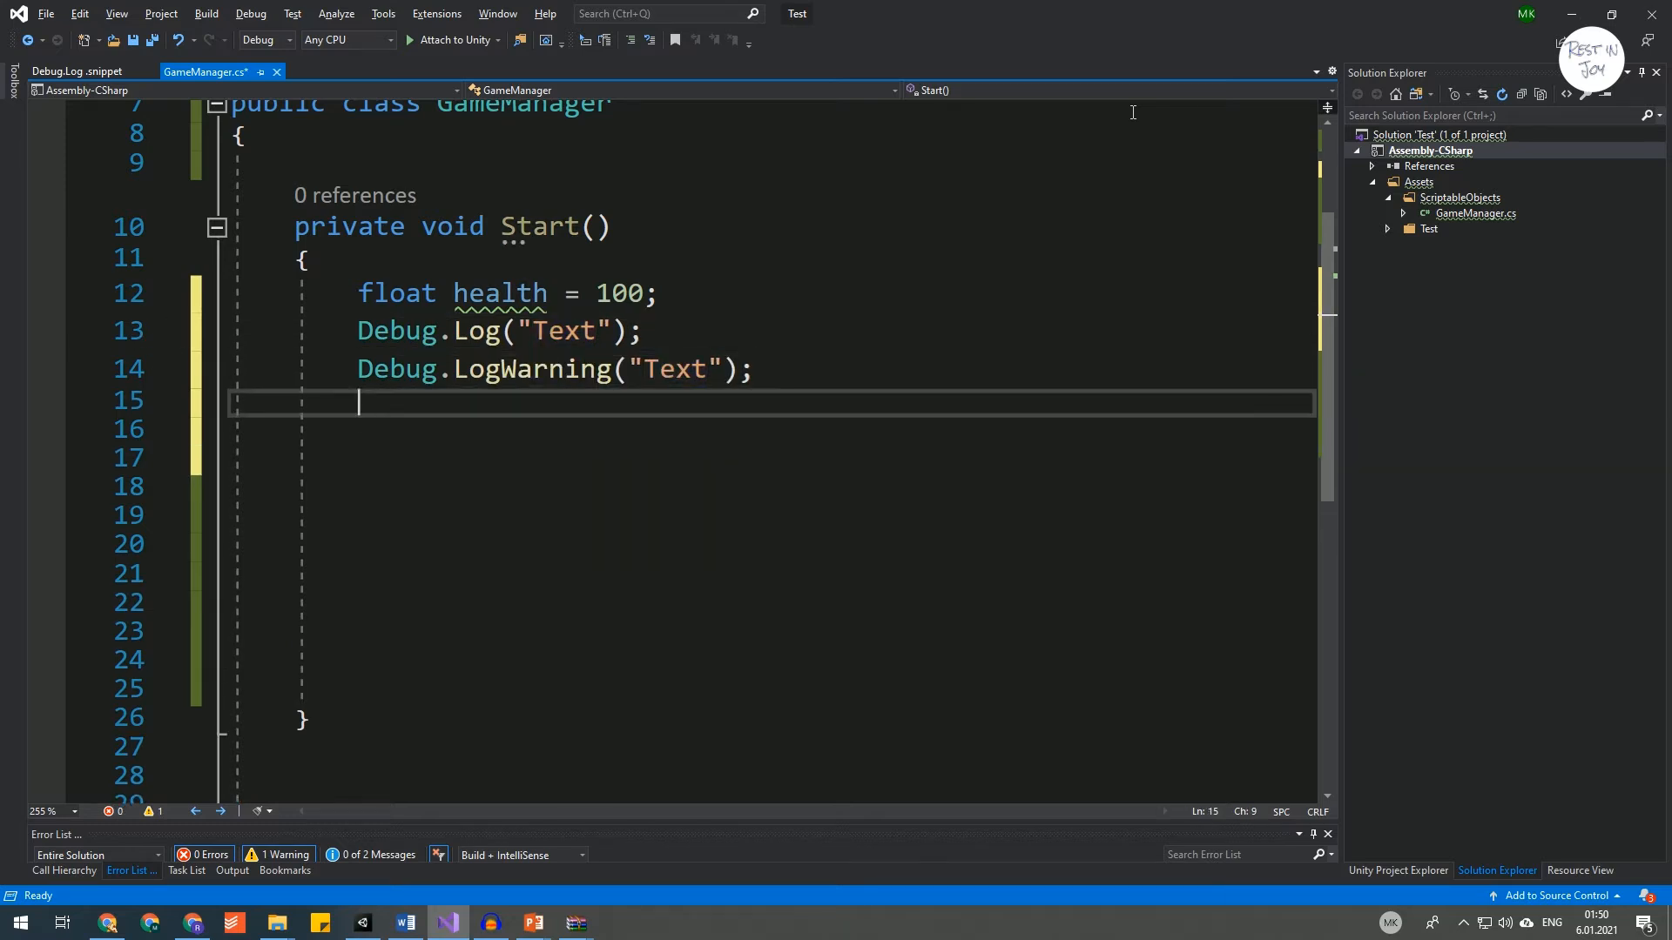
{"action": "type", "text": "Debug.LogError(\"Text\");"}
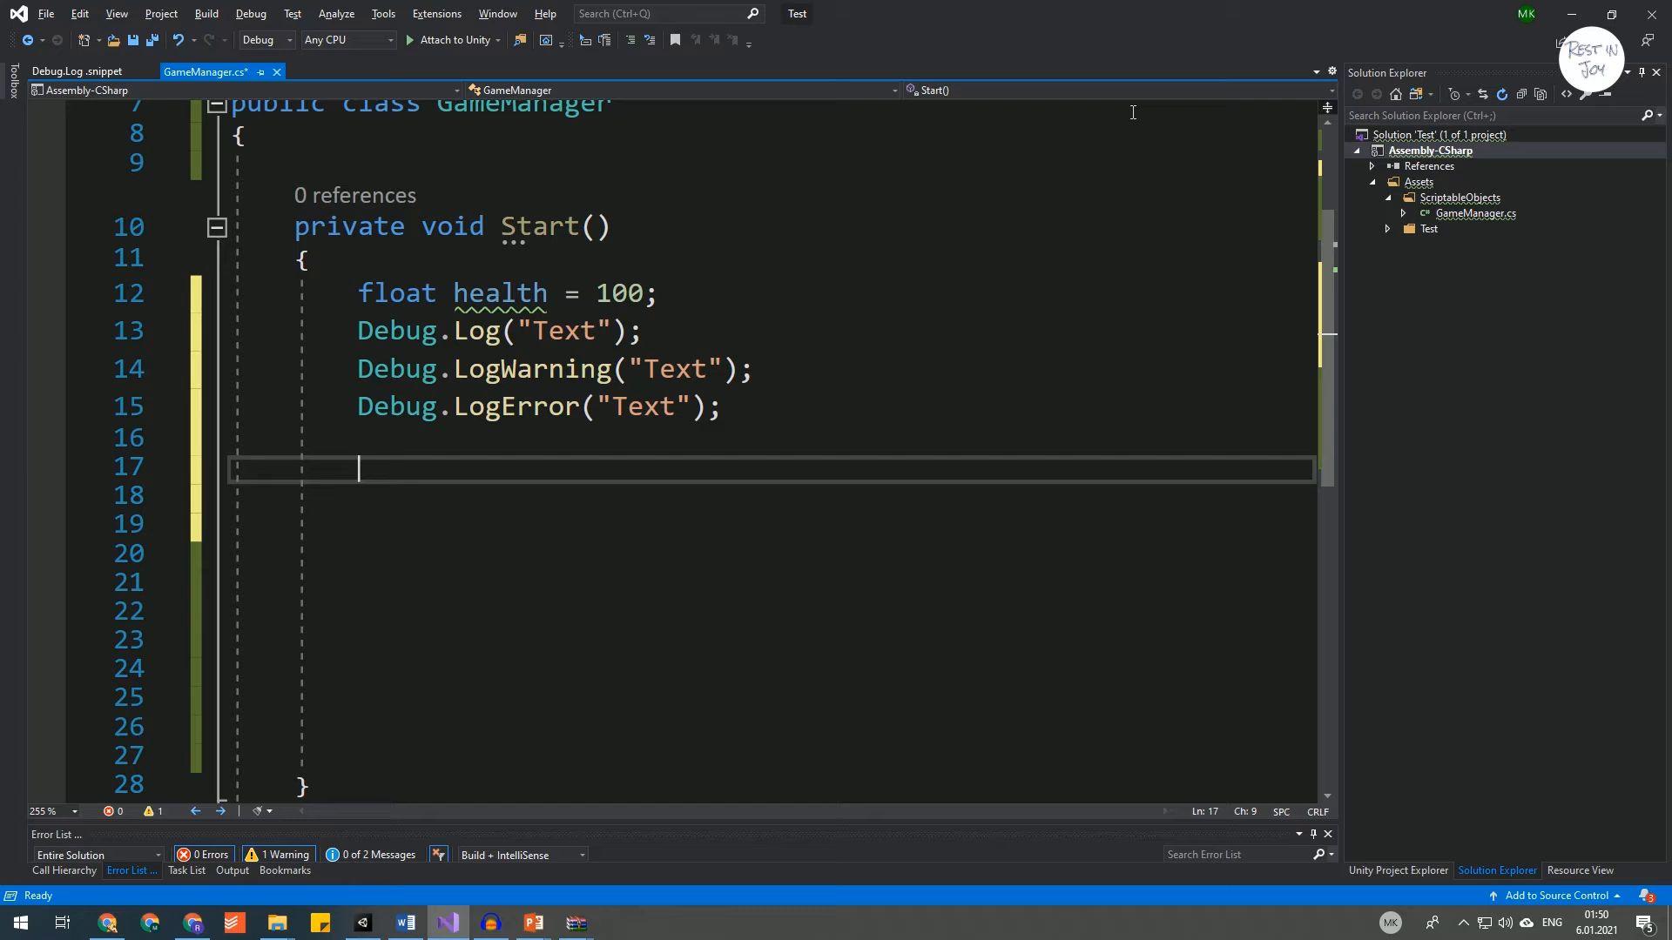
{"action": "type", "text": "Debug.Log($\"Text is {Variable}.\");"}
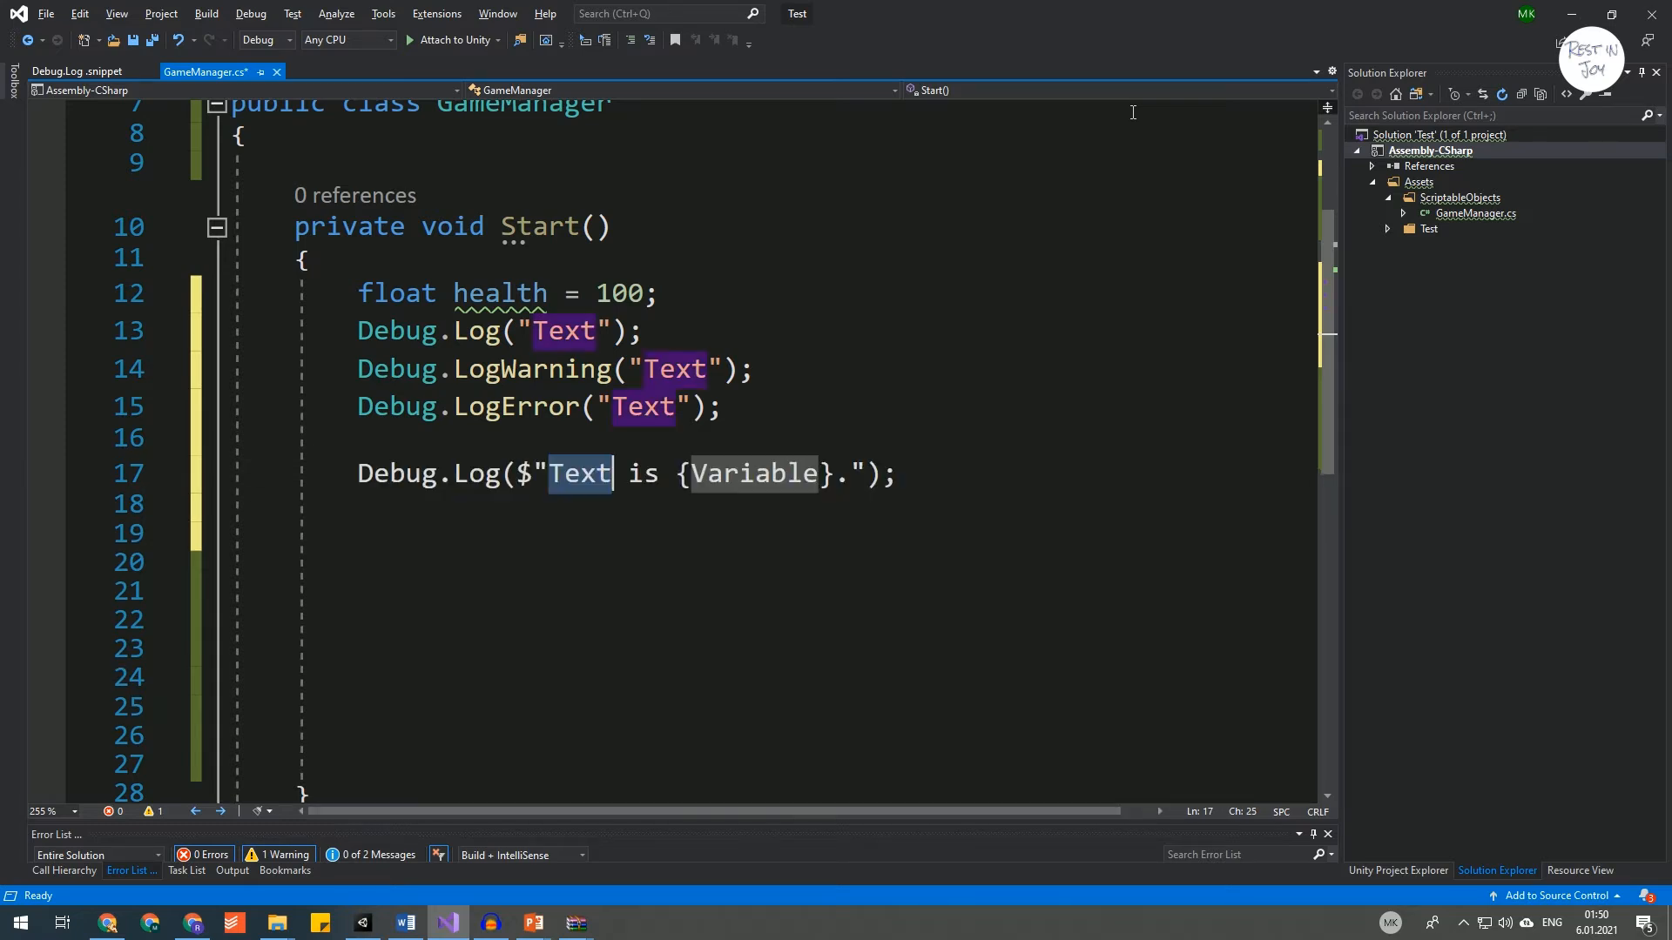
{"action": "type", "text": "Health is {heal"}
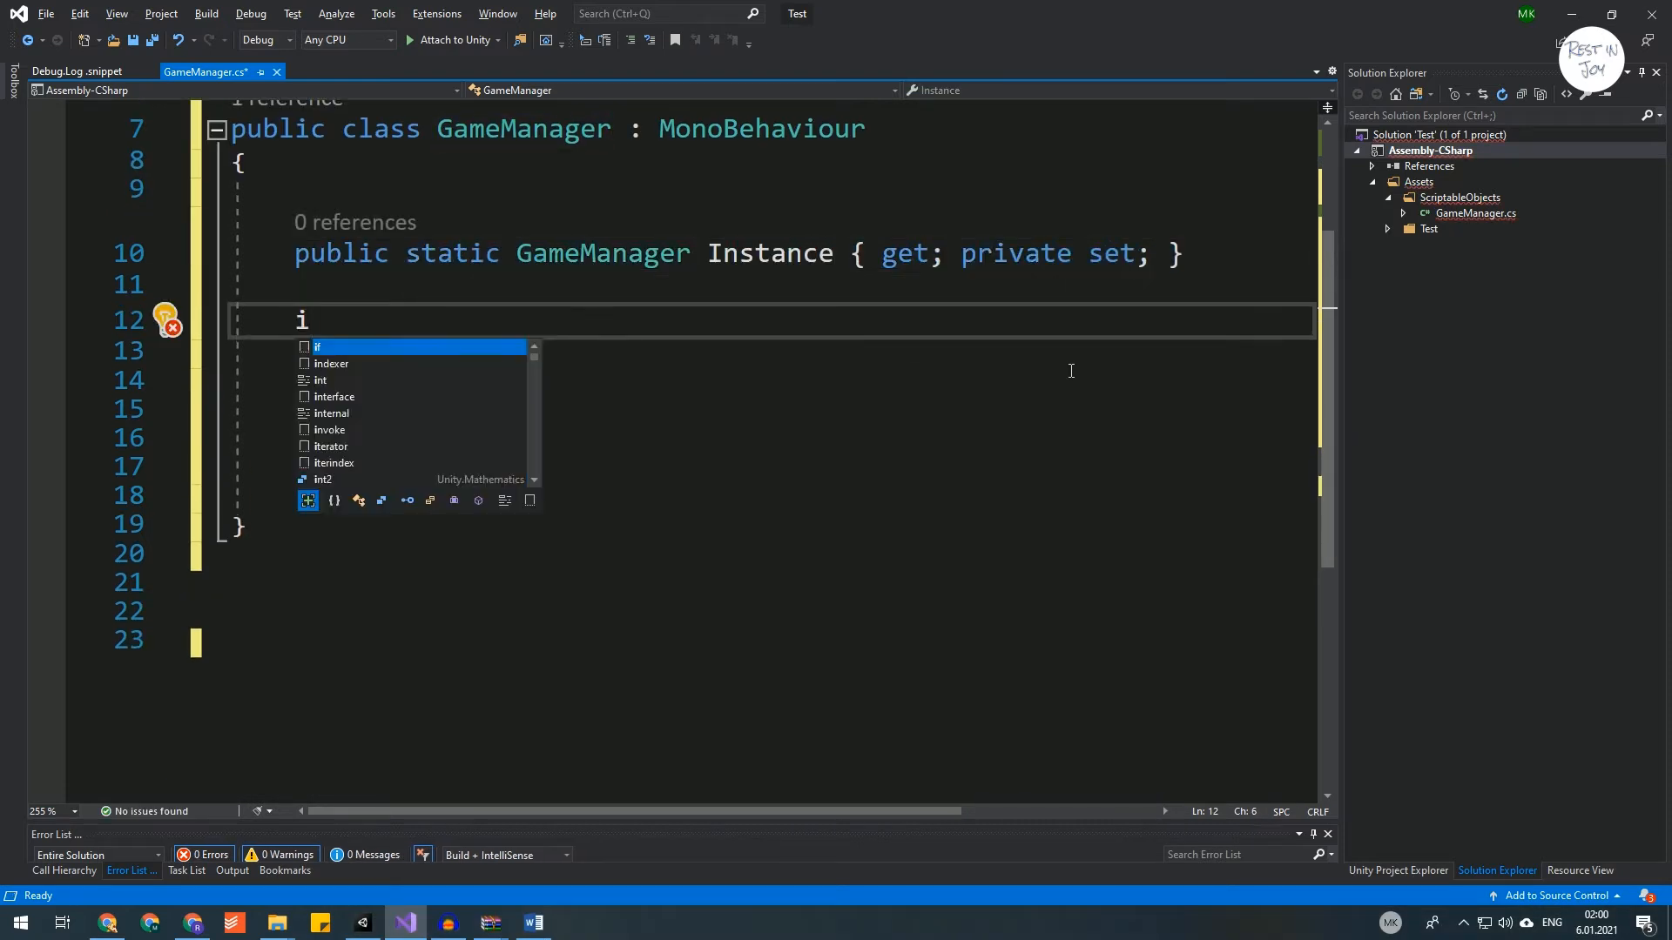
Insert the Singleton region with the Instance property and Awake() method into GameManager.
{"action": "type", "text": "private void Awake()"}
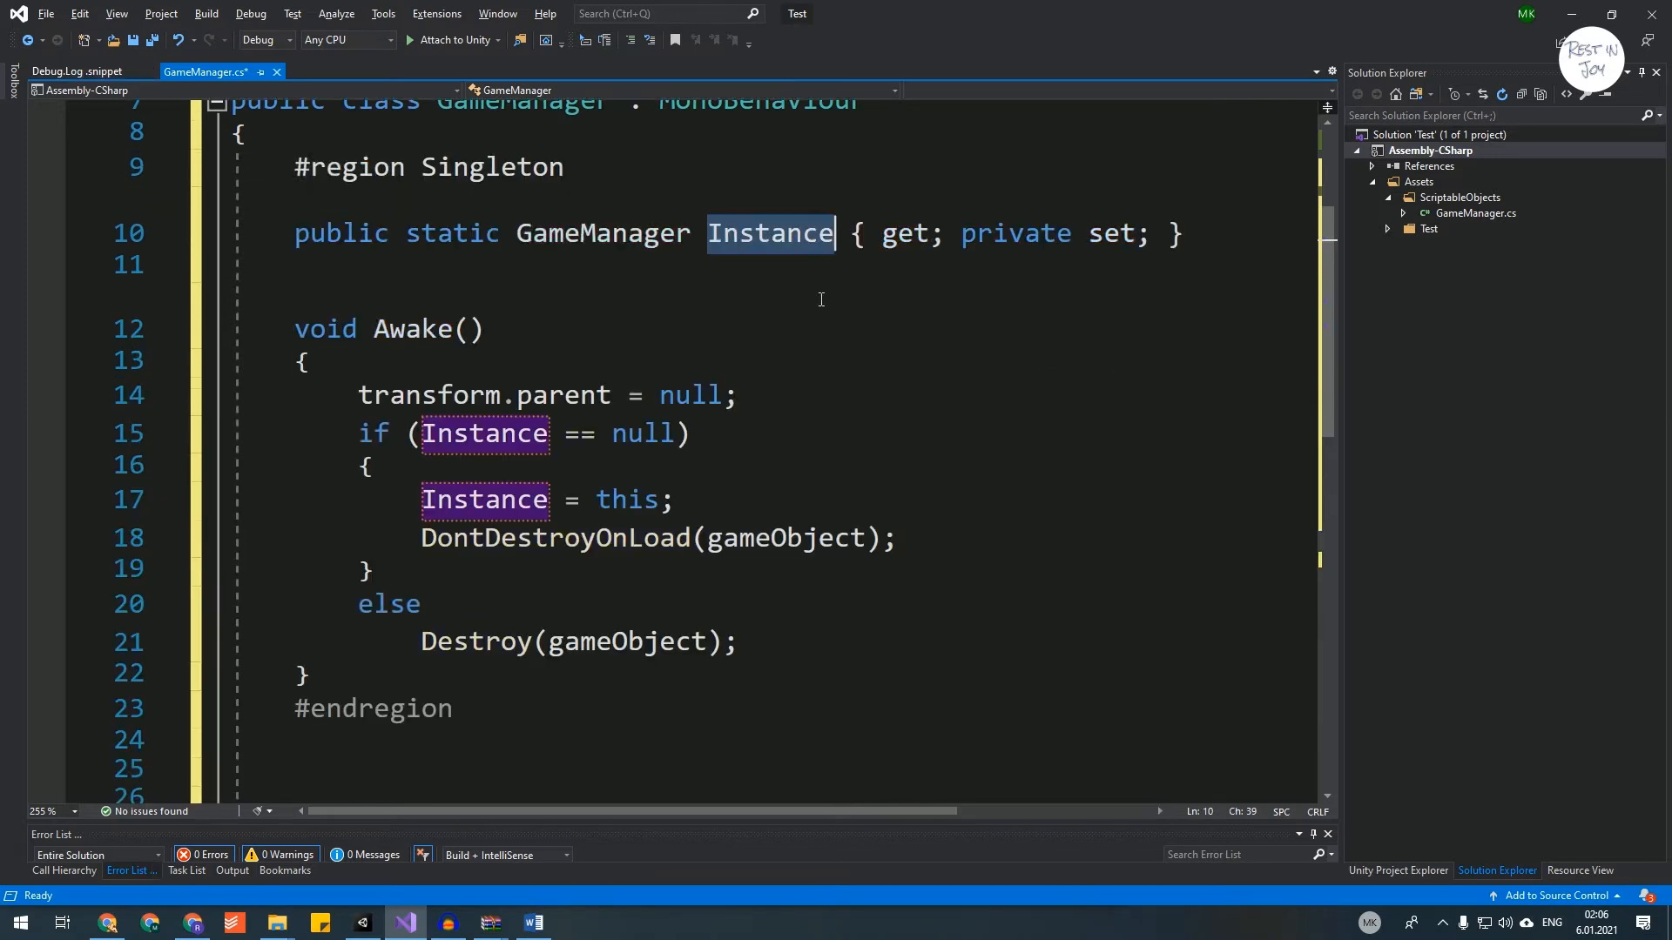
{"action": "double_click", "coordinate": [769, 232]}
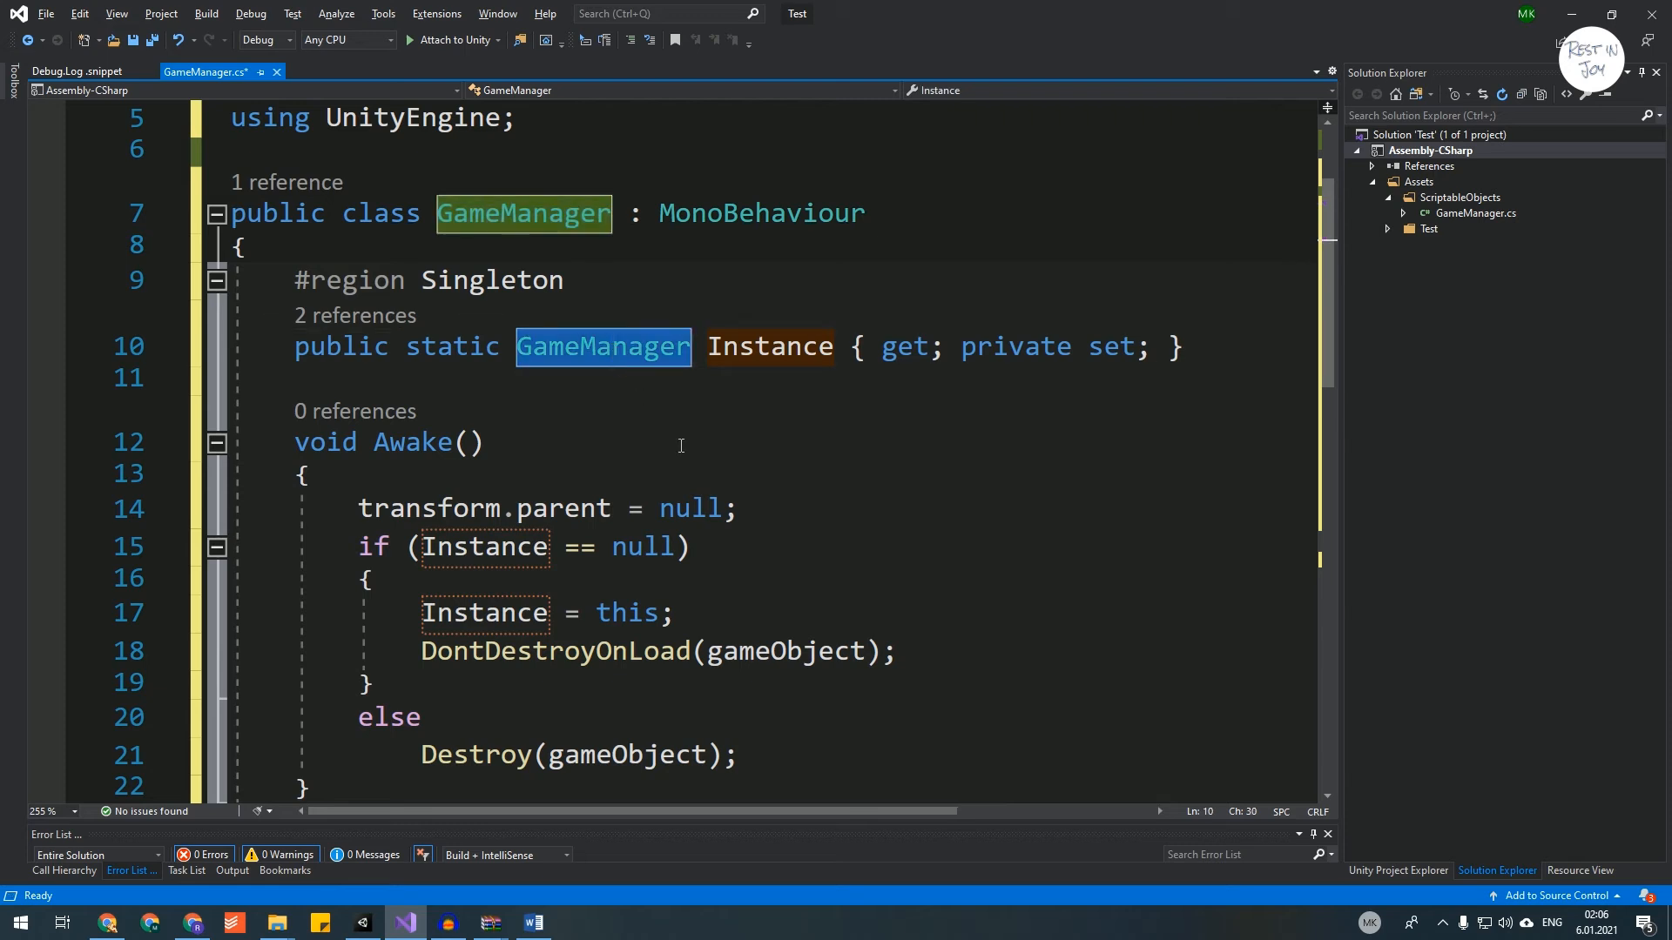
Create a C# script named PlayerDataSO in the ScriptableObjects folder and open it.
{"action": "left_click", "coordinate": [362, 922]}
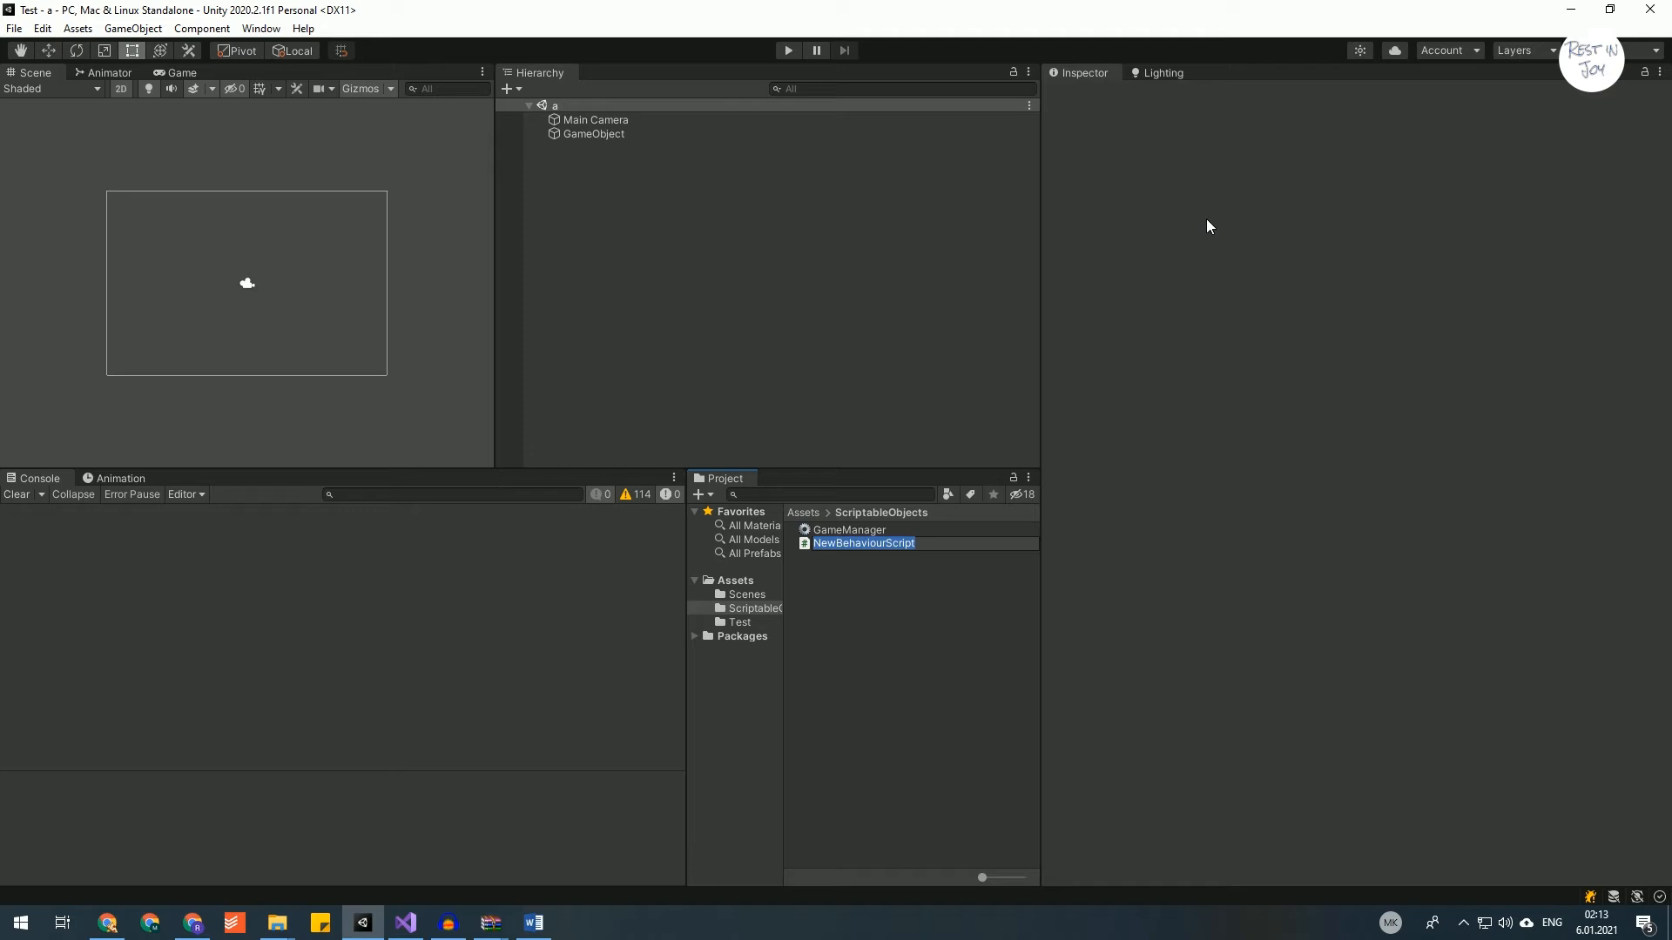
{"action": "type", "text": "PlayerDataSO"}
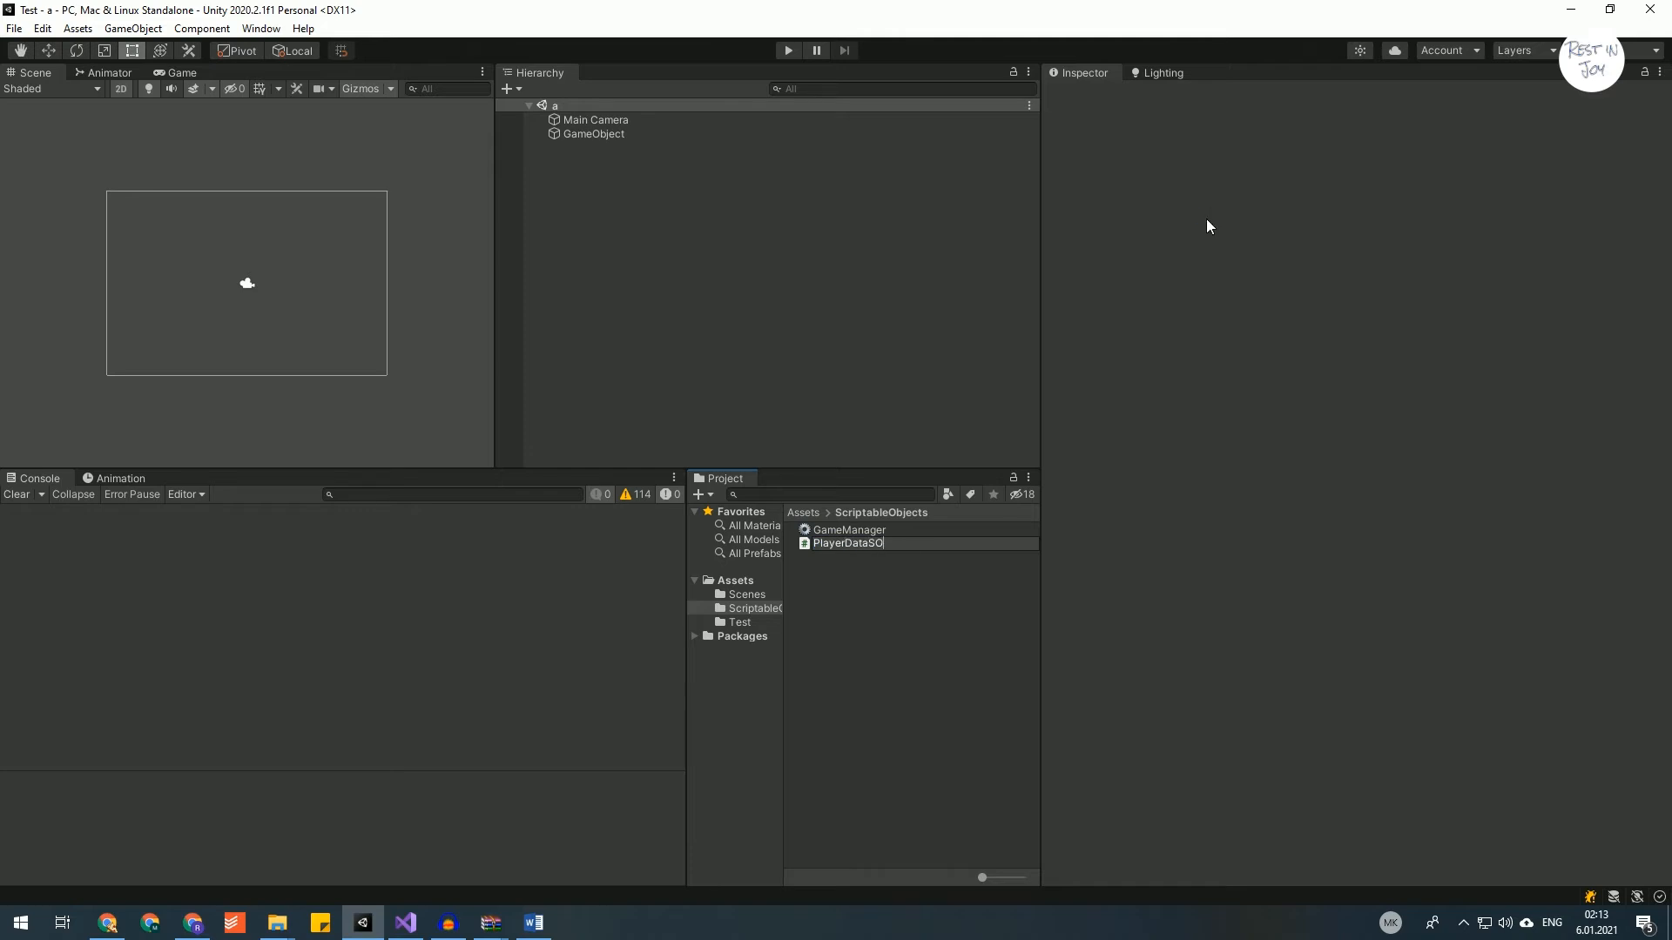
{"action": "left_click", "coordinate": [850, 543]}
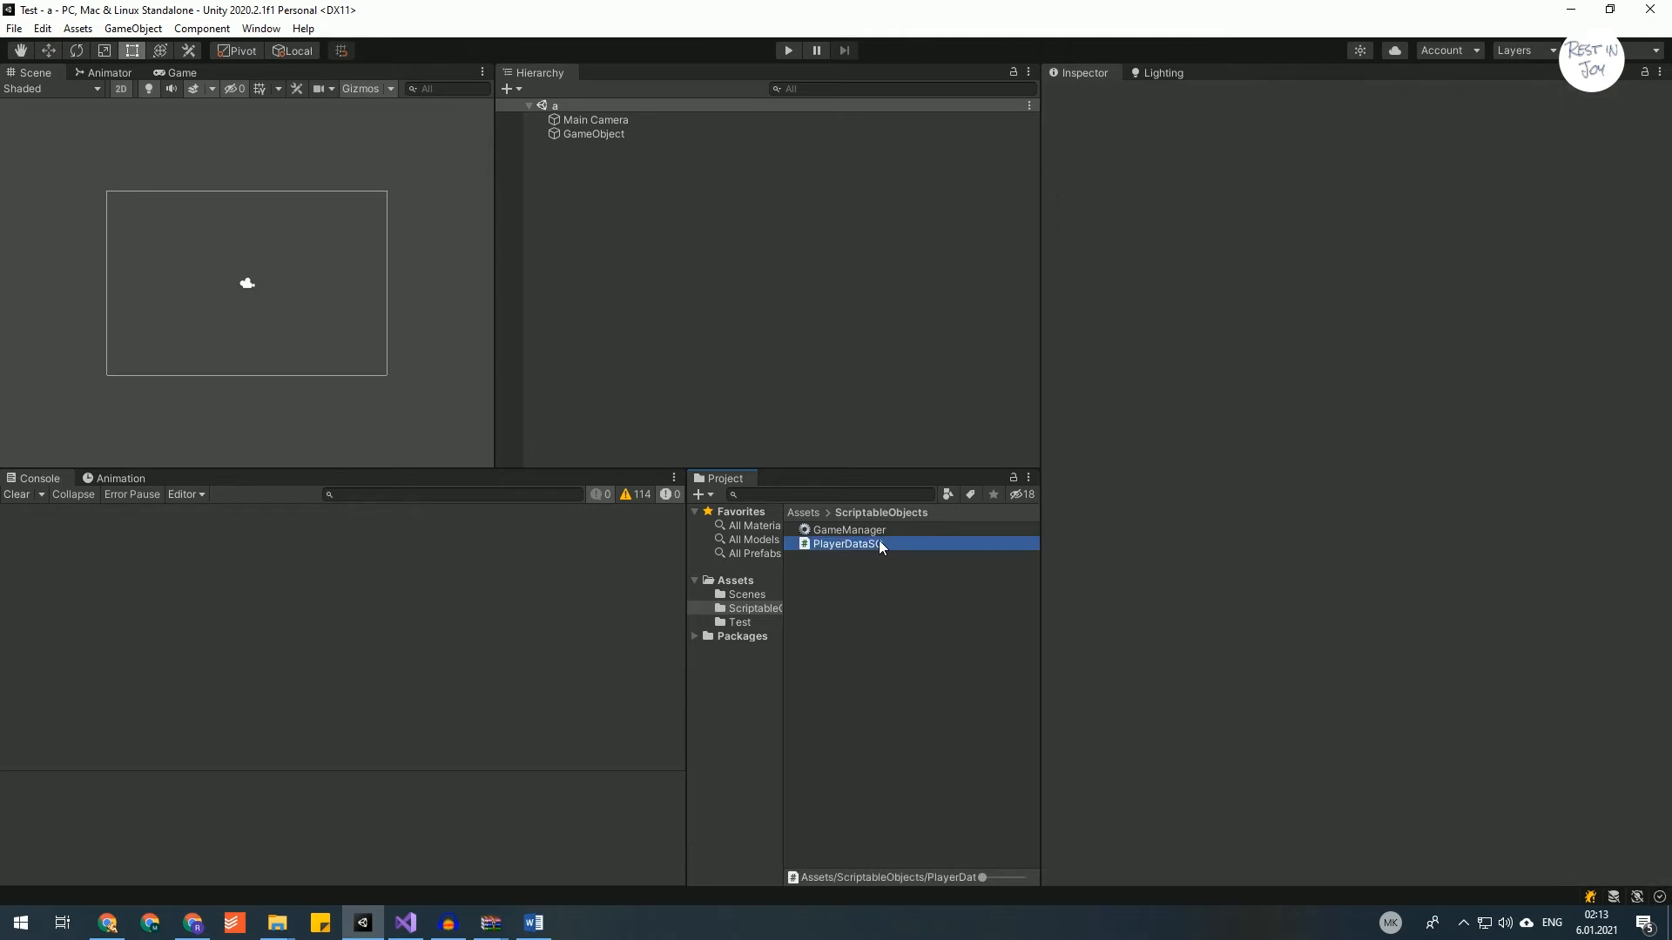
{"action": "double_click", "coordinate": [849, 543]}
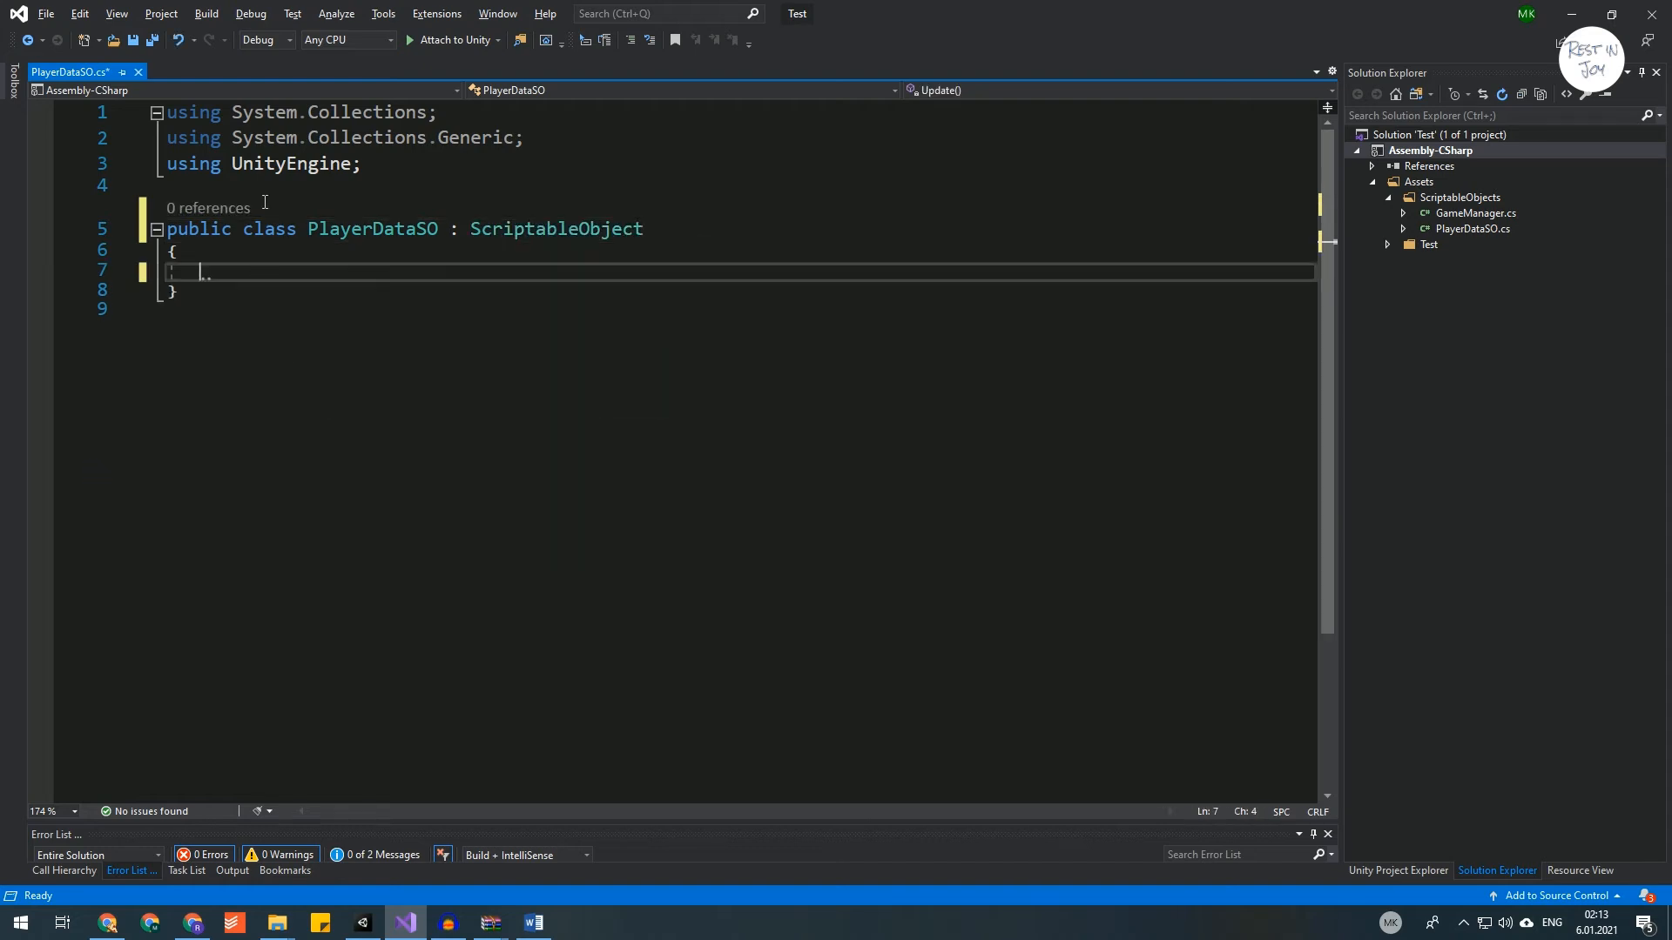
Add the CreateAssetMenu attribute with fileName 'DefaultNameForNewSO', save, and let Unity reload.
{"action": "type", "text": "[CreateAssetMenu(fileName = \"DefaultNameForNewSO\", menuName = \"ScriptableObjects/menuName\", order = 0)]"}
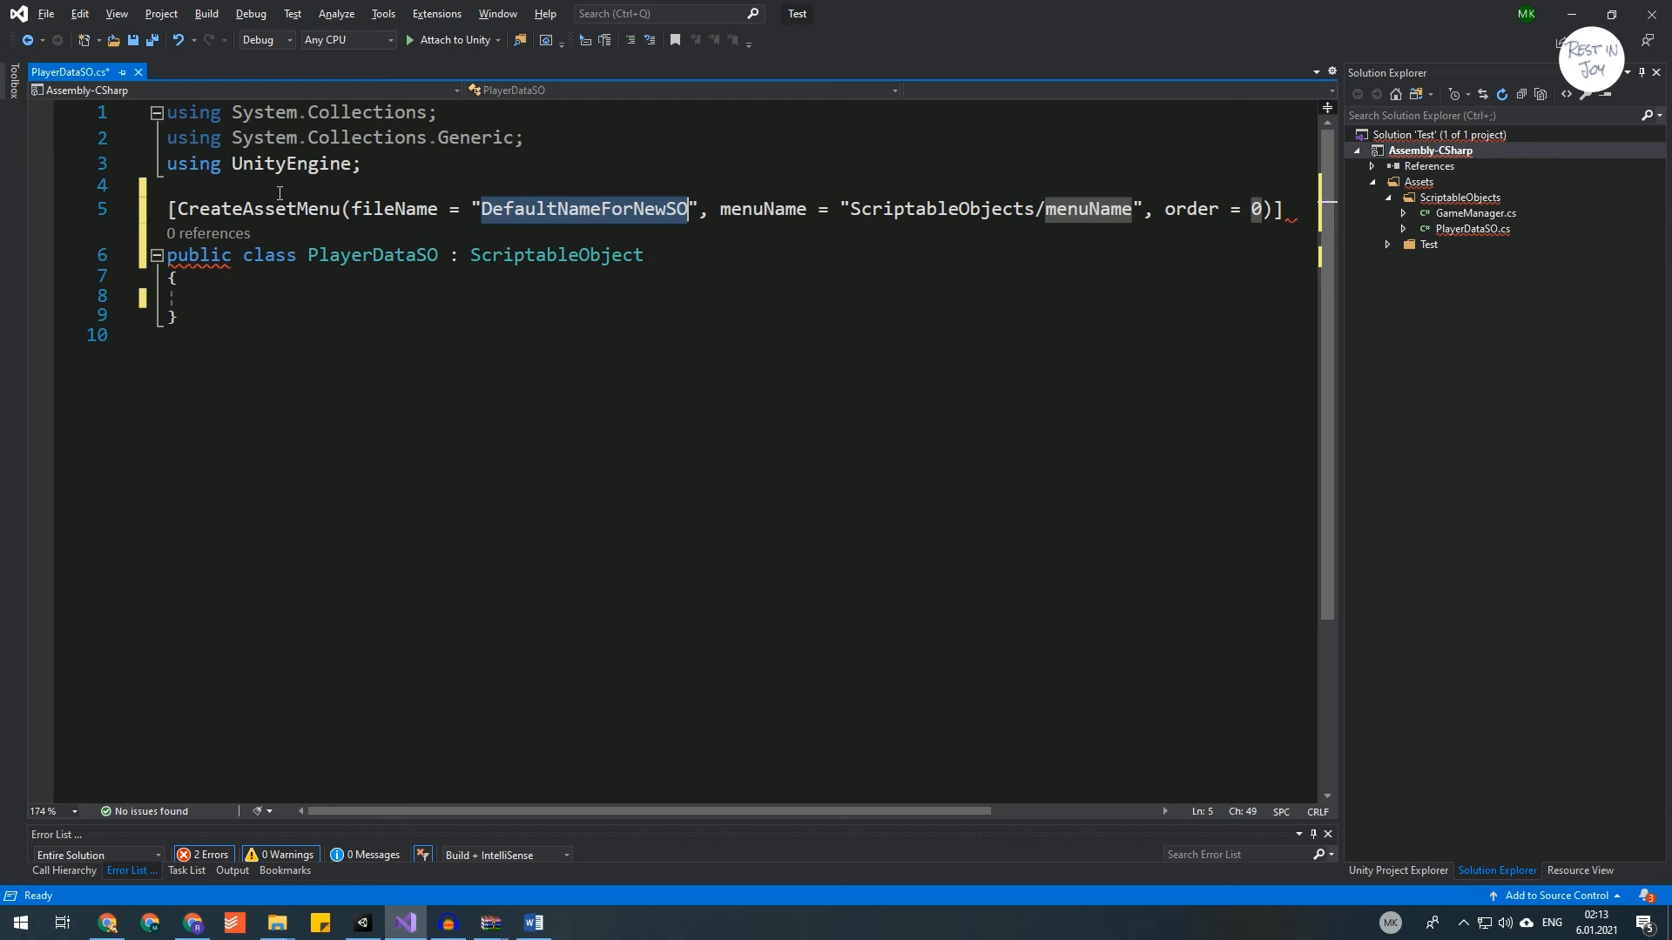
{"action": "key", "text": "ctrl+s"}
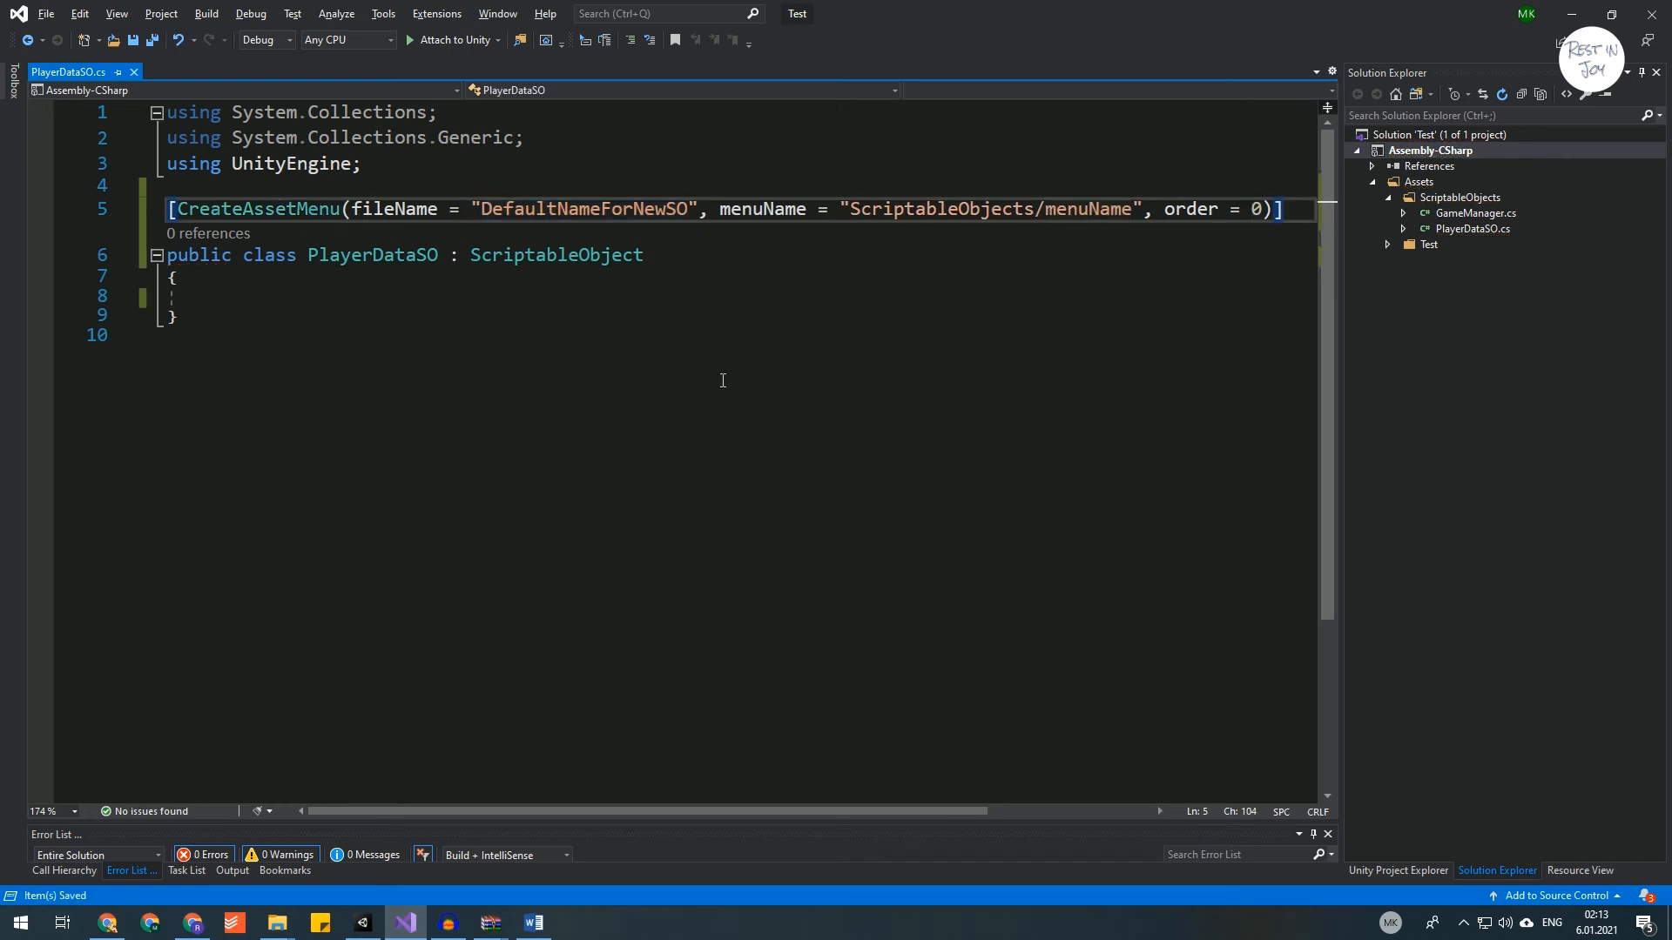
{"action": "left_click", "coordinate": [361, 922]}
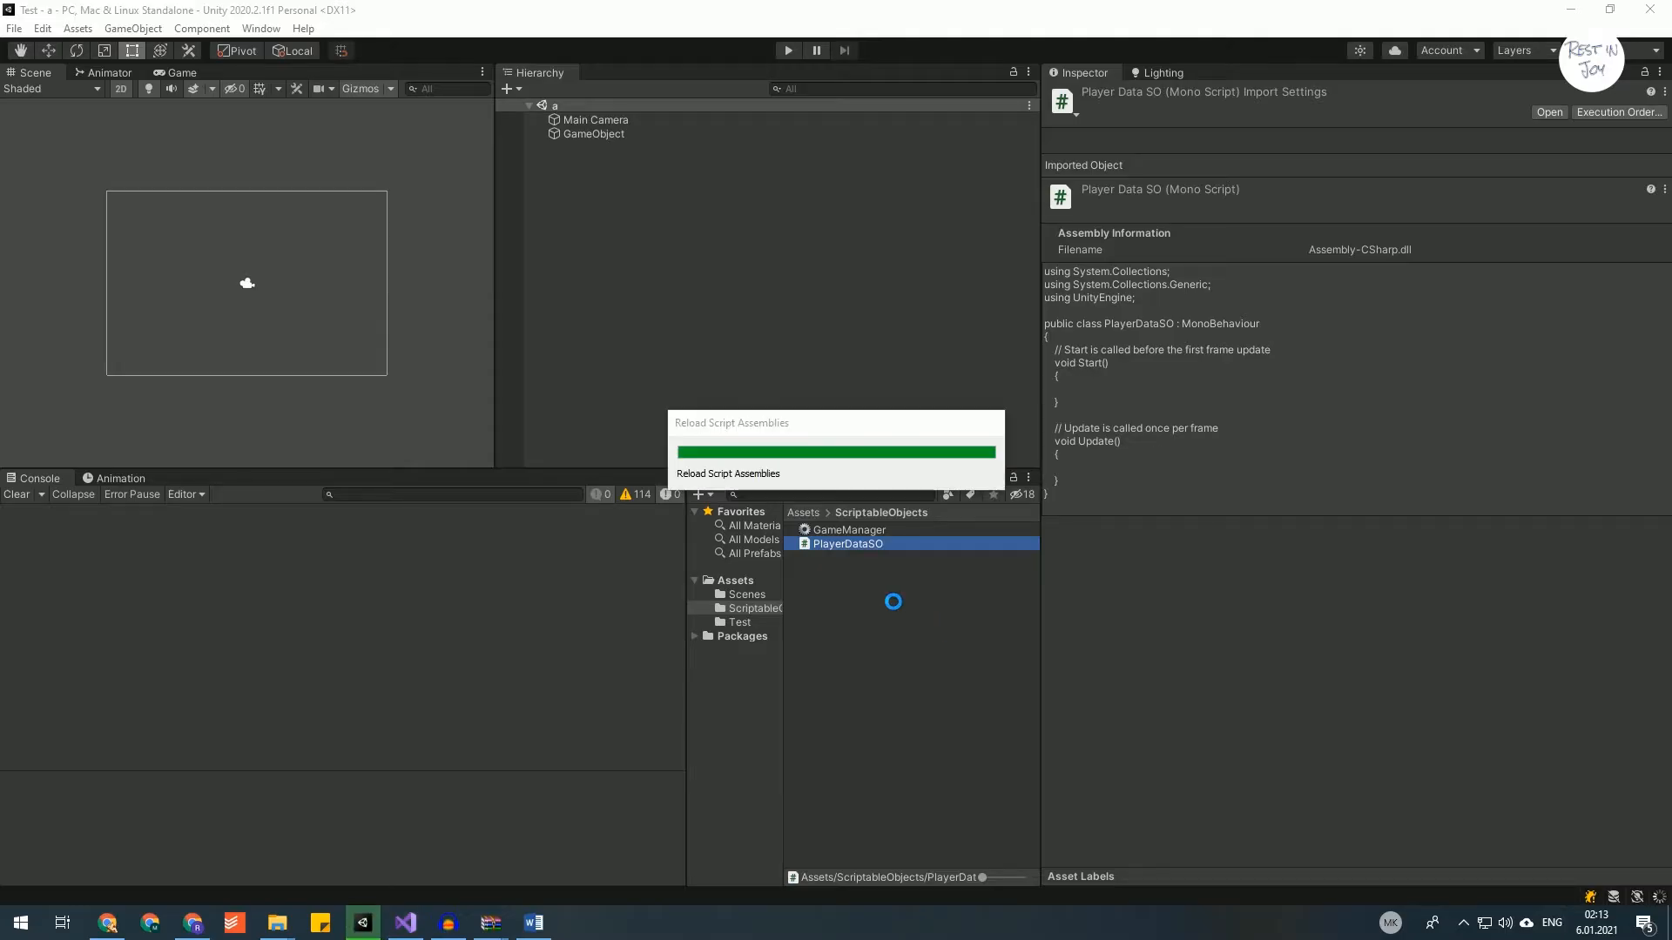
{"action": "right_click", "coordinate": [847, 543]}
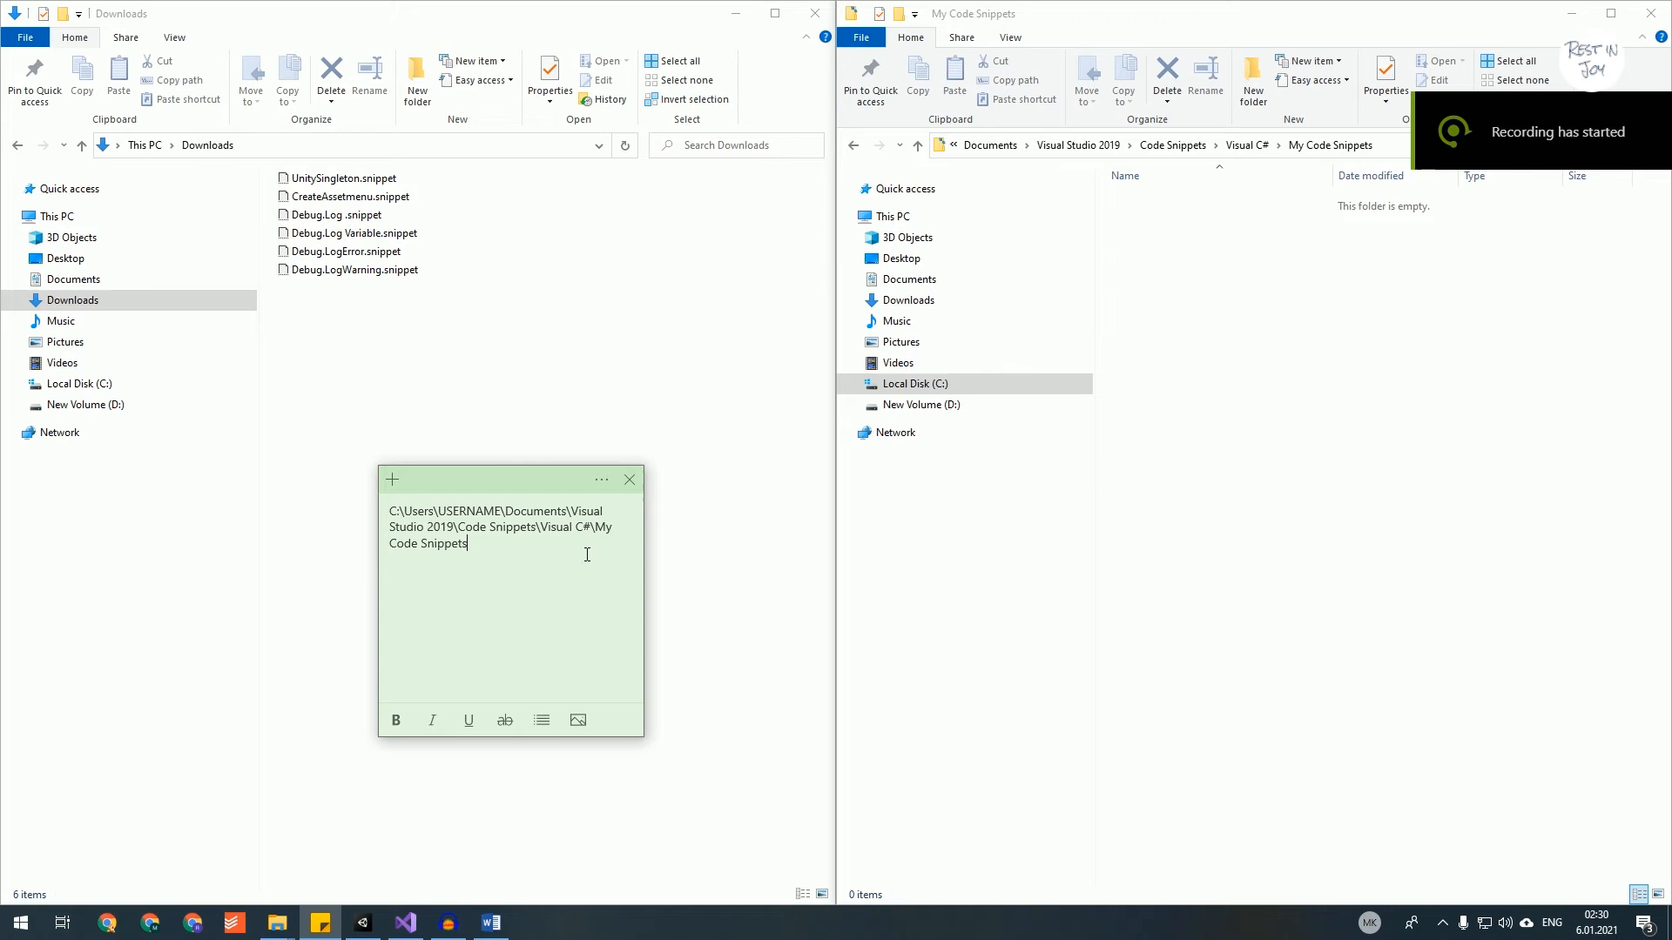
Copy the snippets folder path and the six .snippet files from Downloads.
{"action": "key", "text": "ctrl+a"}
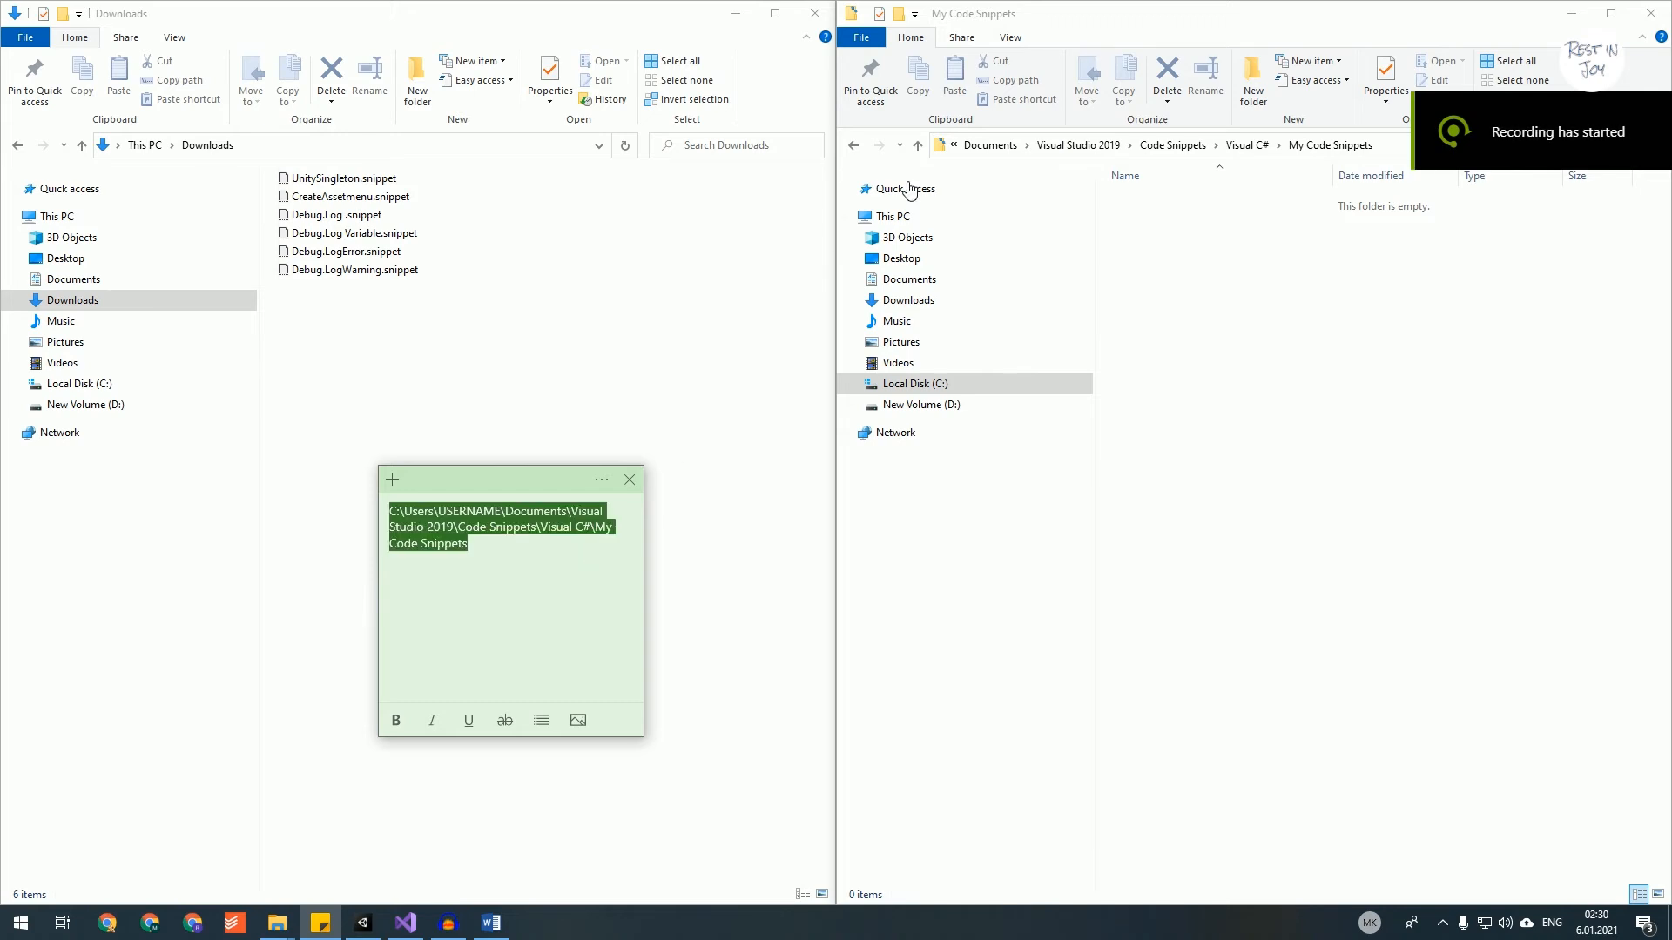
{"action": "left_click", "coordinate": [1173, 145]}
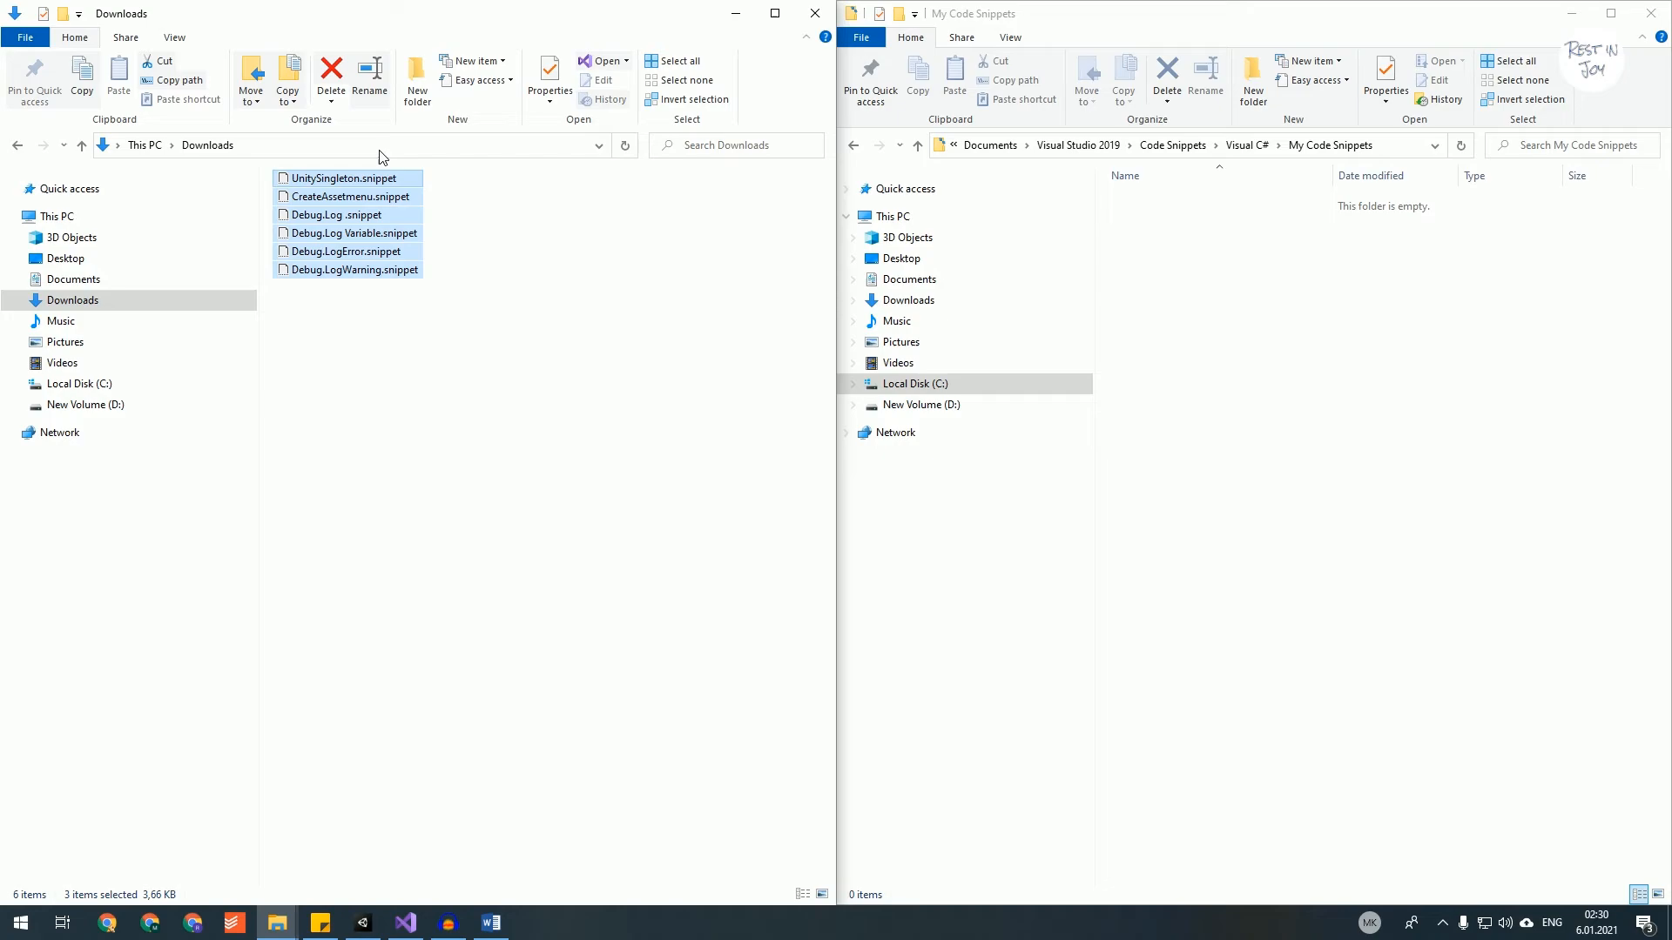
{"action": "left_click", "coordinate": [403, 922]}
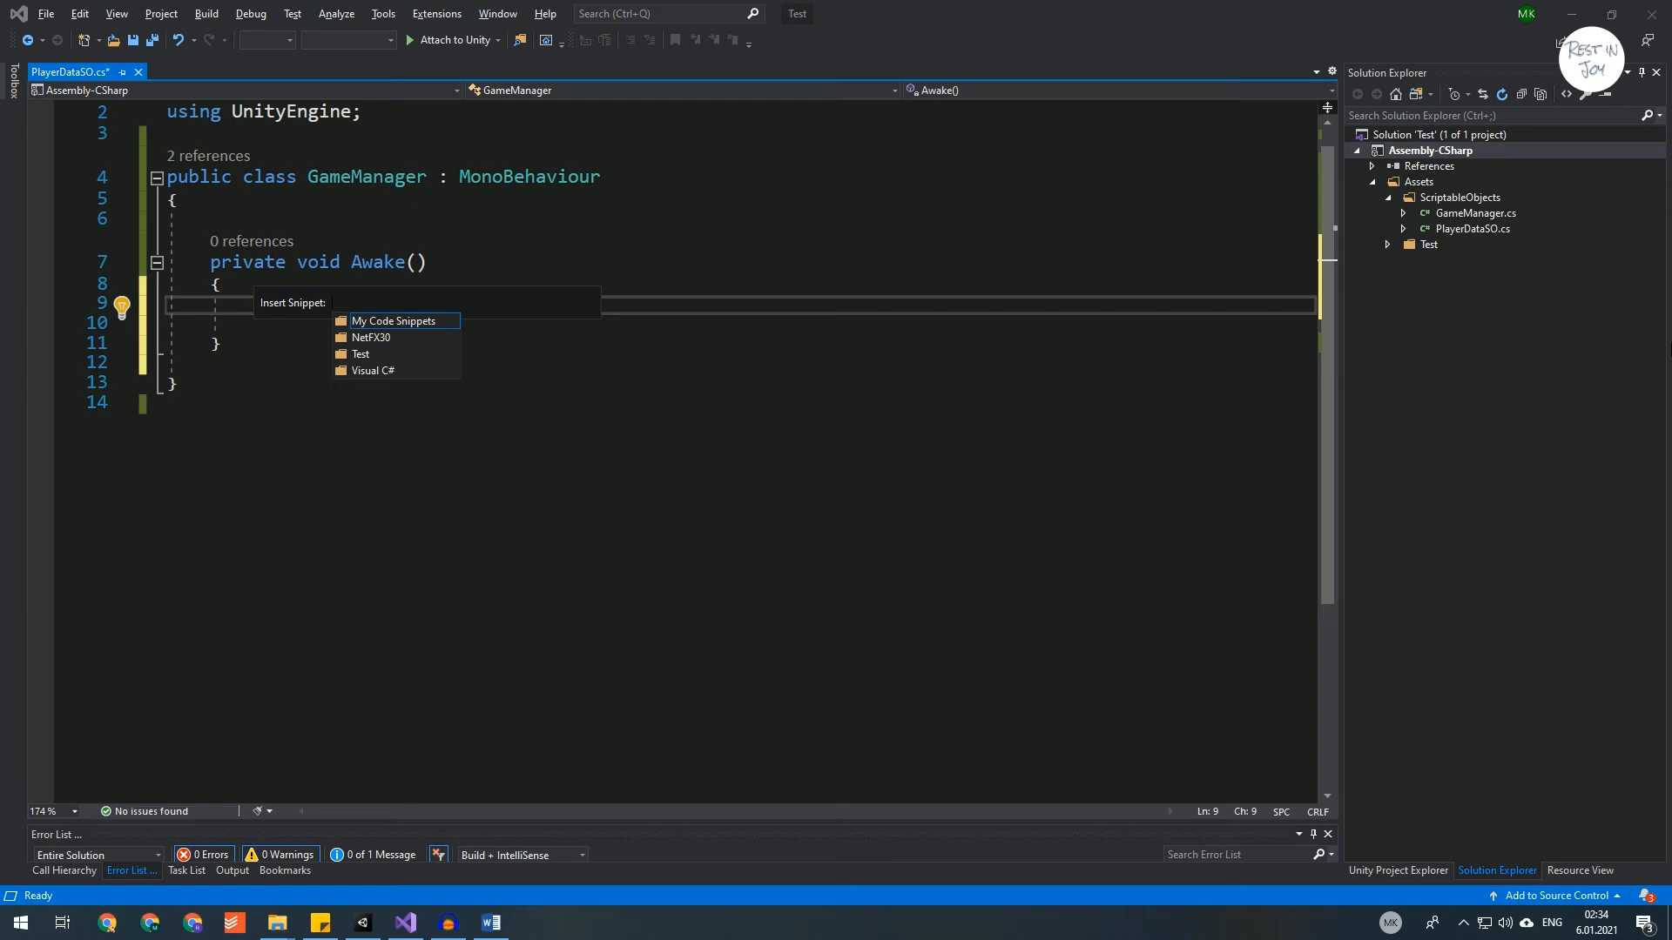
Open the My Code Snippets folder in the Insert Snippet list.
{"action": "left_click", "coordinate": [393, 321]}
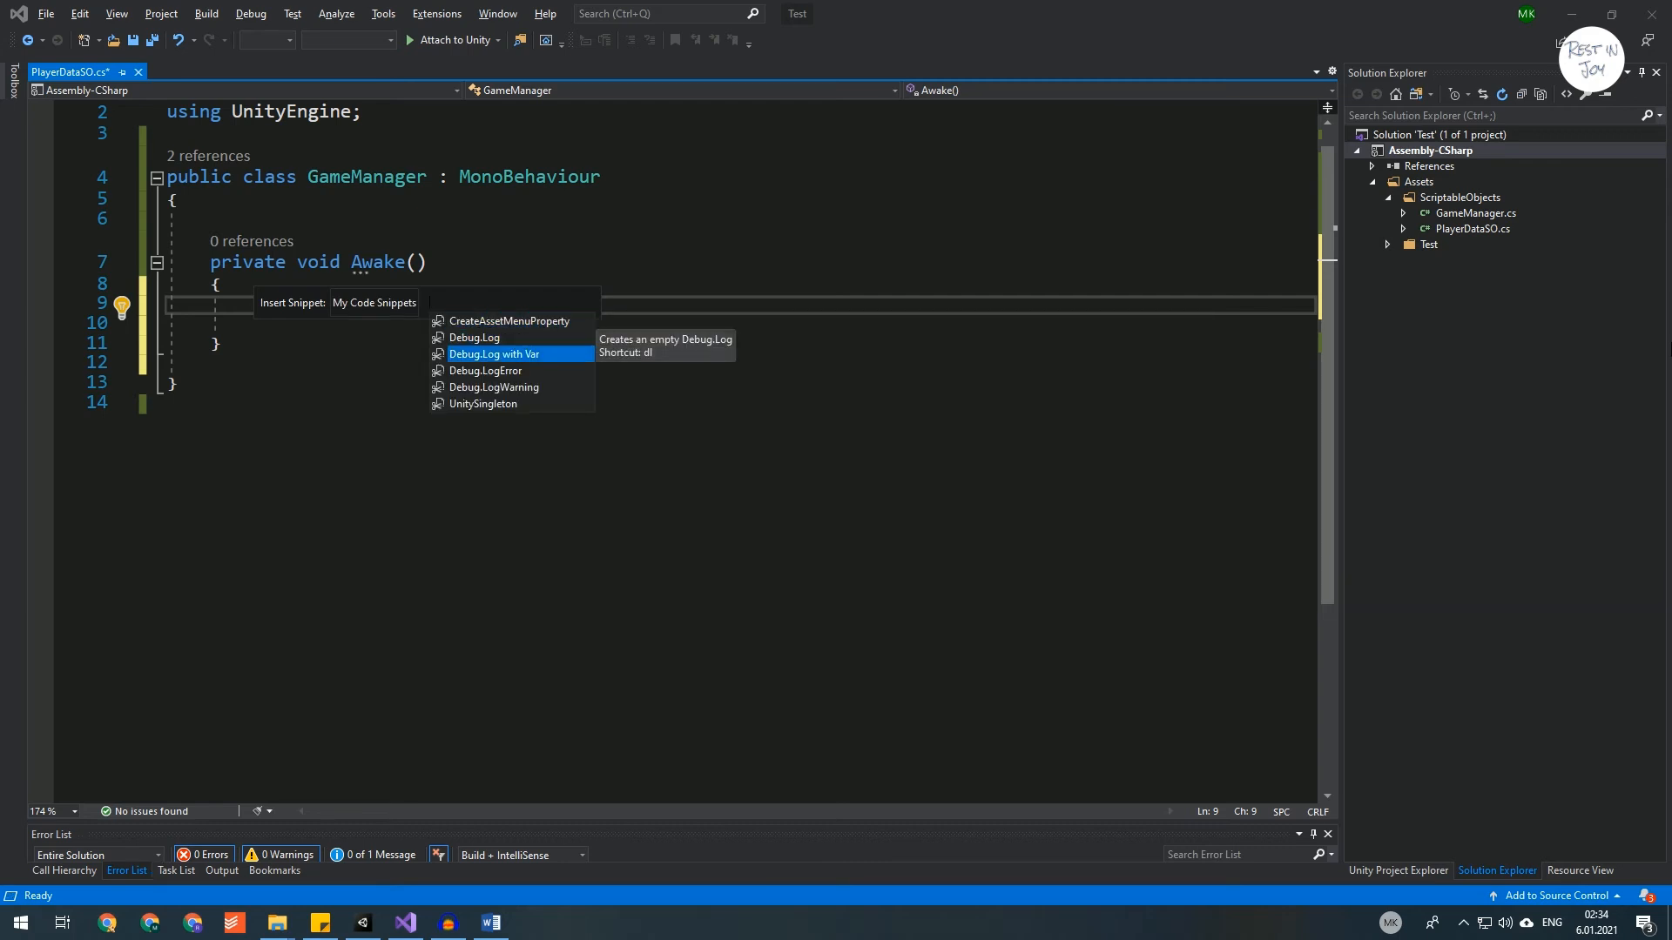